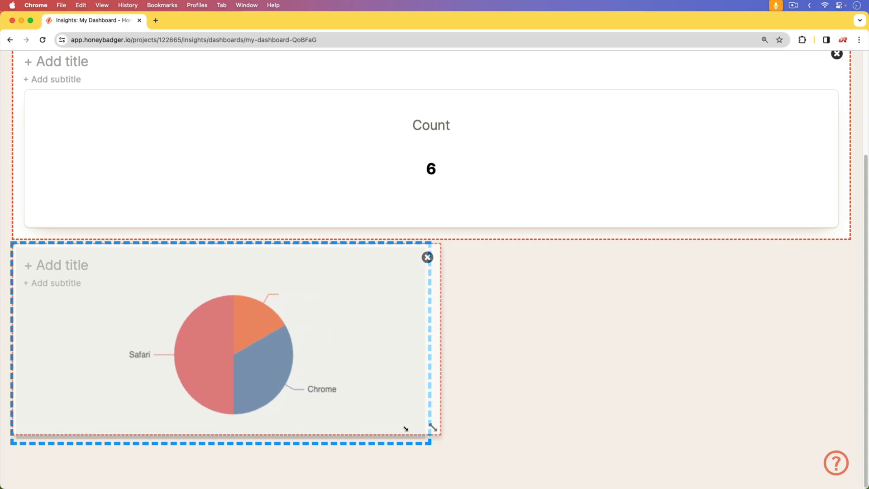
- Resize the Count and browser pie chart widgets to a smaller, narrower size
drag(432, 429, 289, 429)
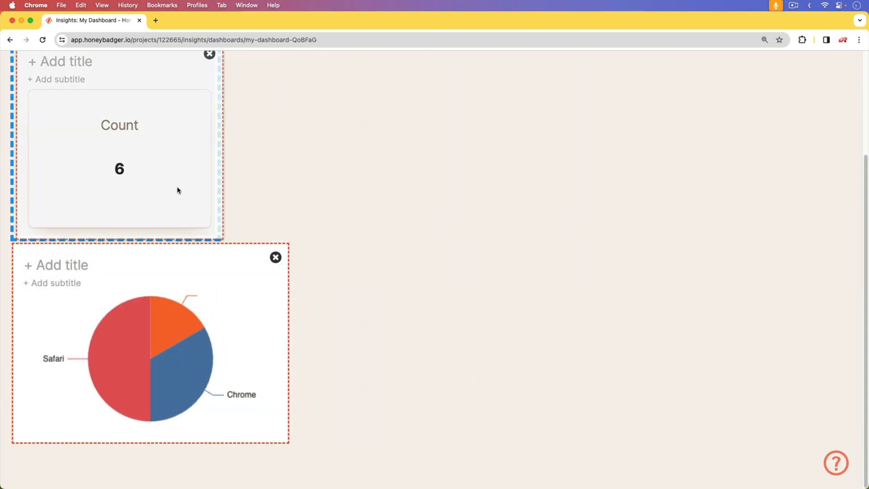
click(763, 147)
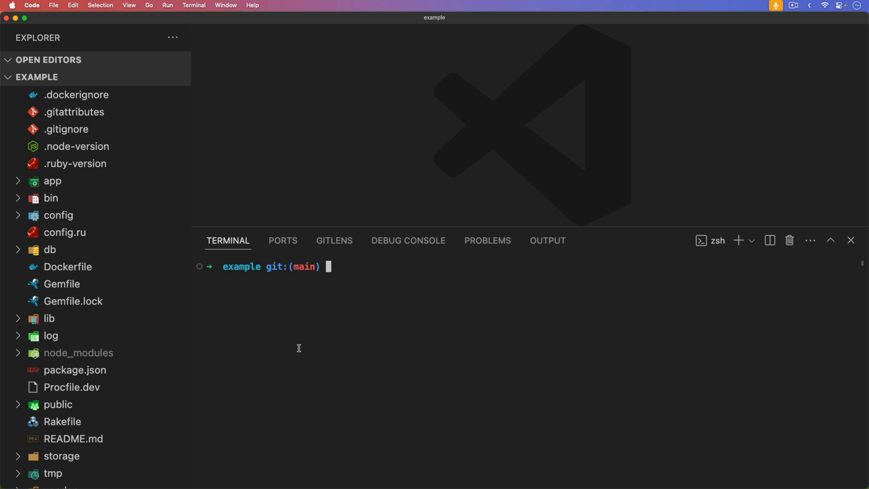
- Run 'rails g scaffold projects name' in the integrated terminal
text(rai)
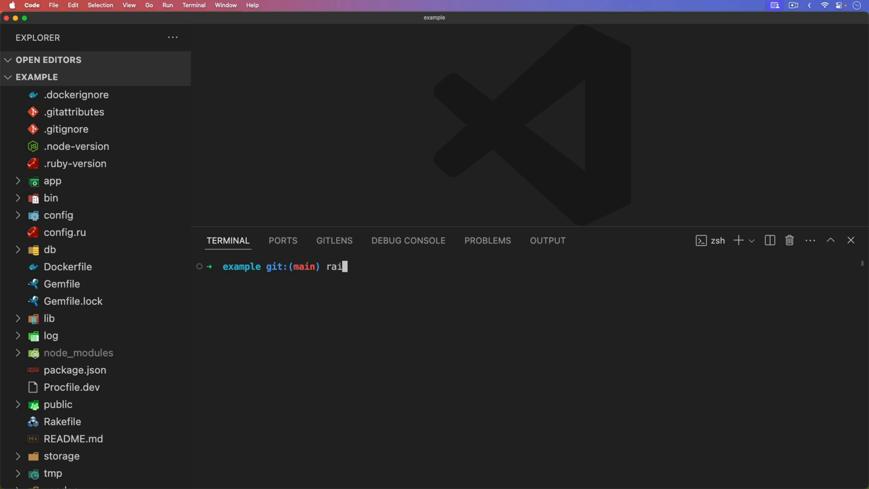
text(ls g scaffold)
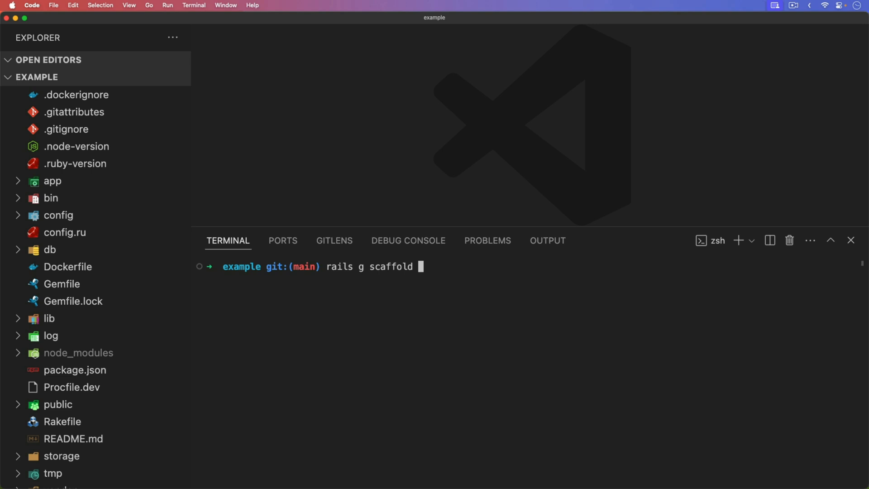
text(projects n)
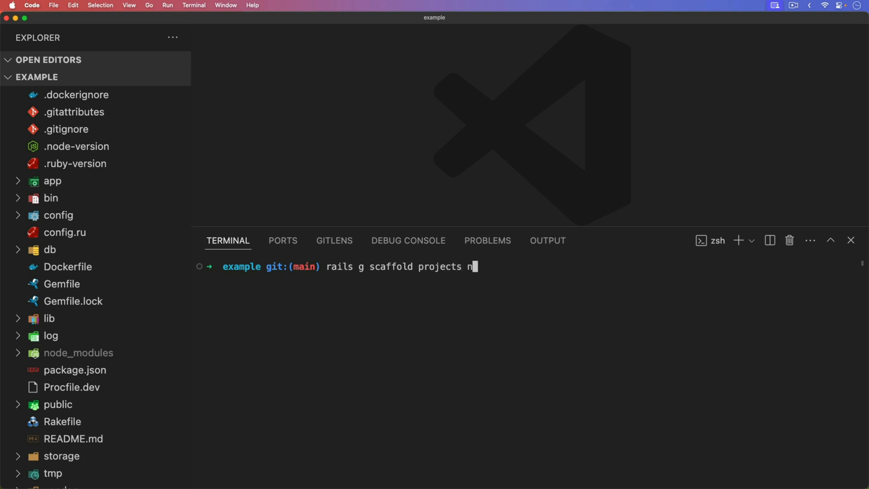
key(Enter)
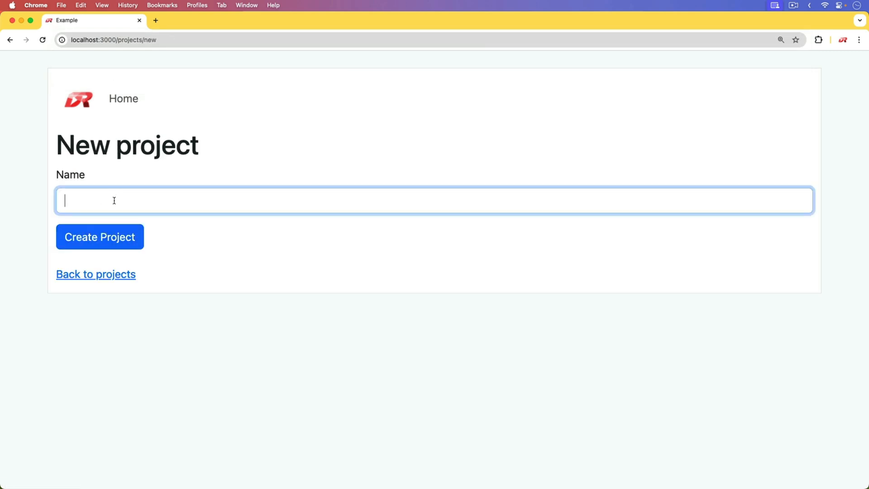
- Enter 'Test' as the project name and submit Create Project
text(Test)
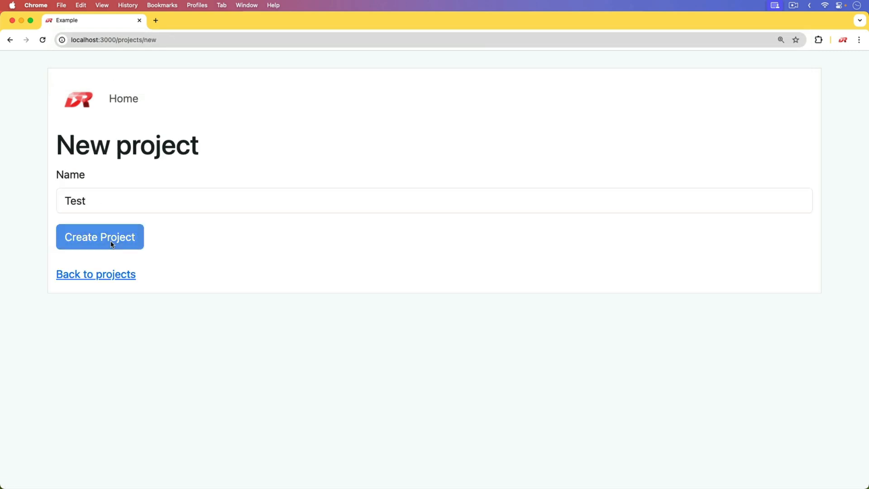
click(100, 237)
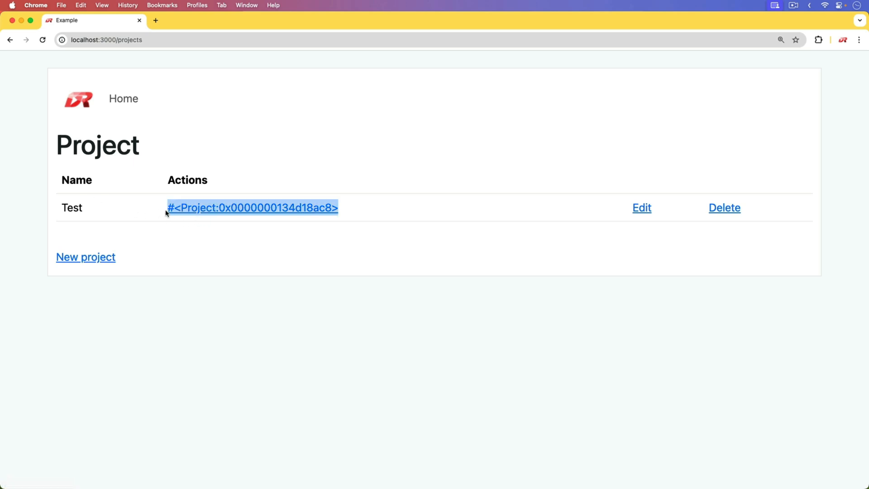
mouse_move(286, 232)
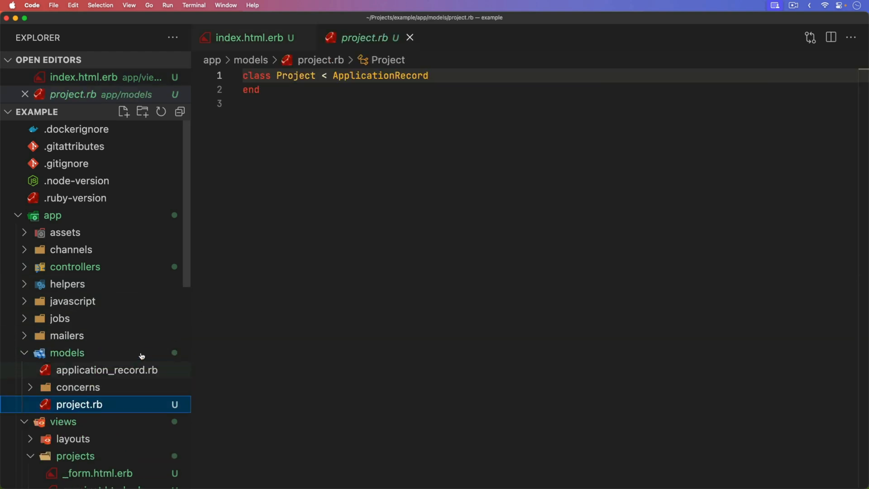
- Add a multi-line def to_s returning name to Project, then comment it out
text(def to_s)
text(n)
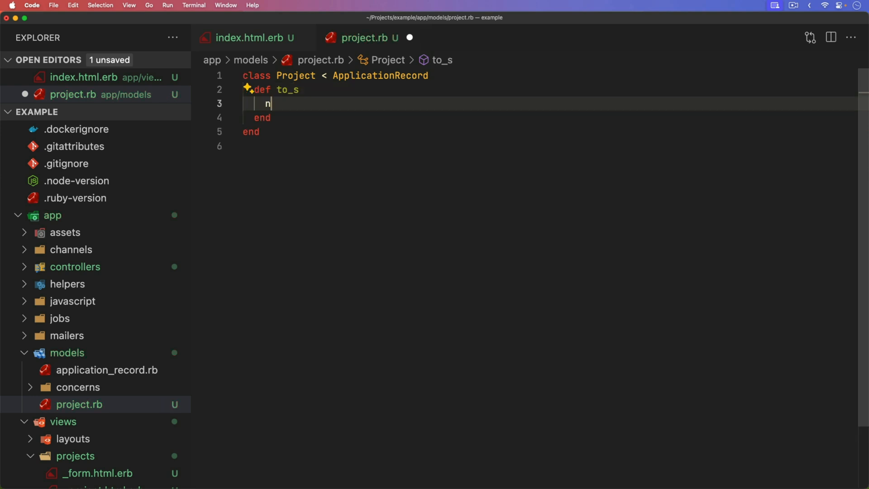
text(ame)
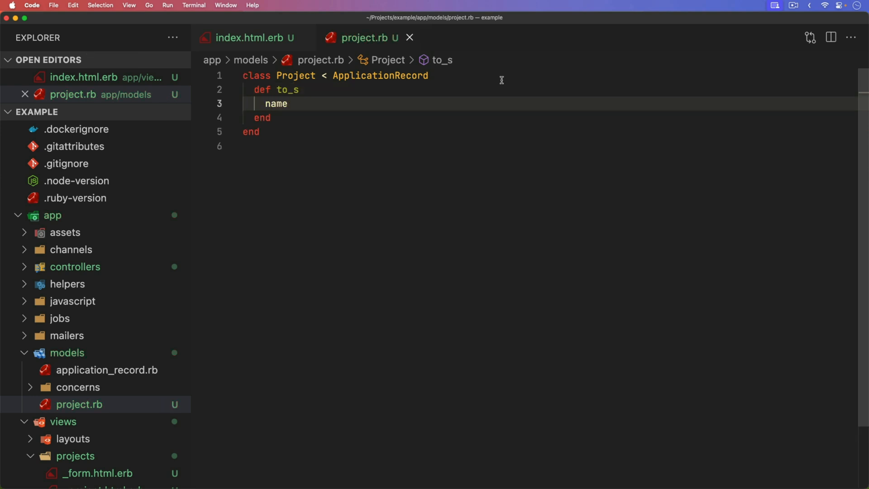
key(Cmd+/)
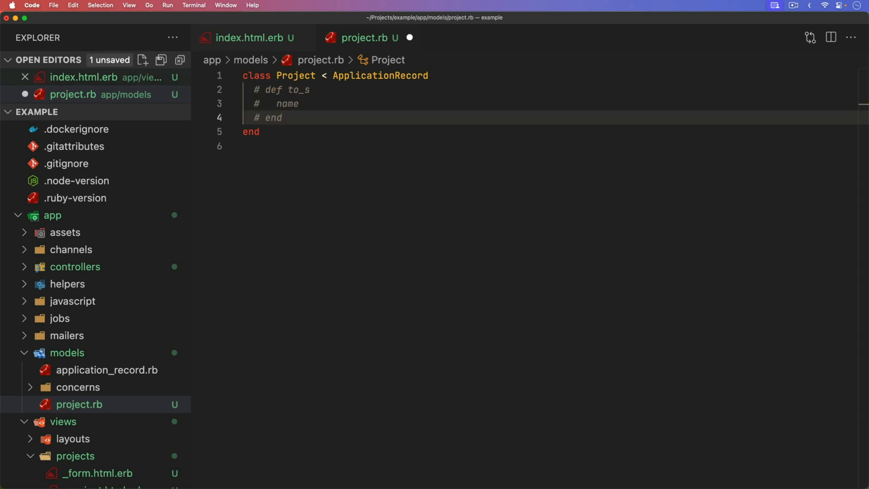
- Add the one-line endless method 'def to_s = name'
text(#)
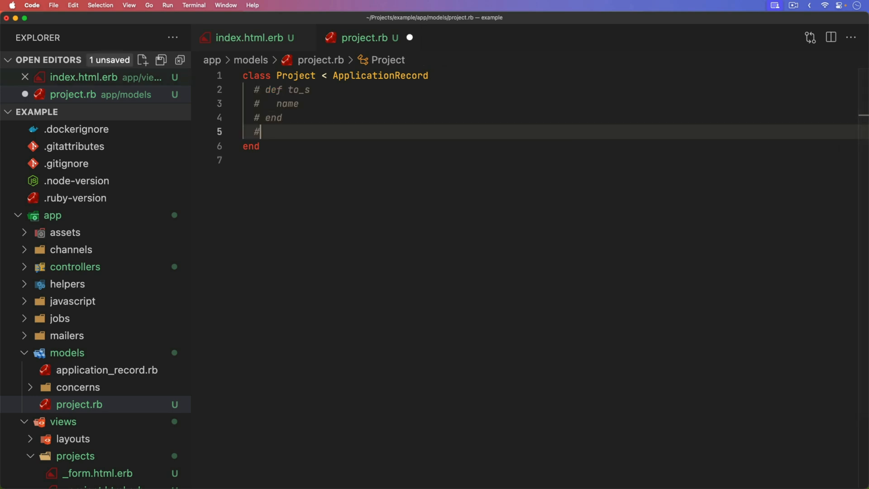
text(def to)
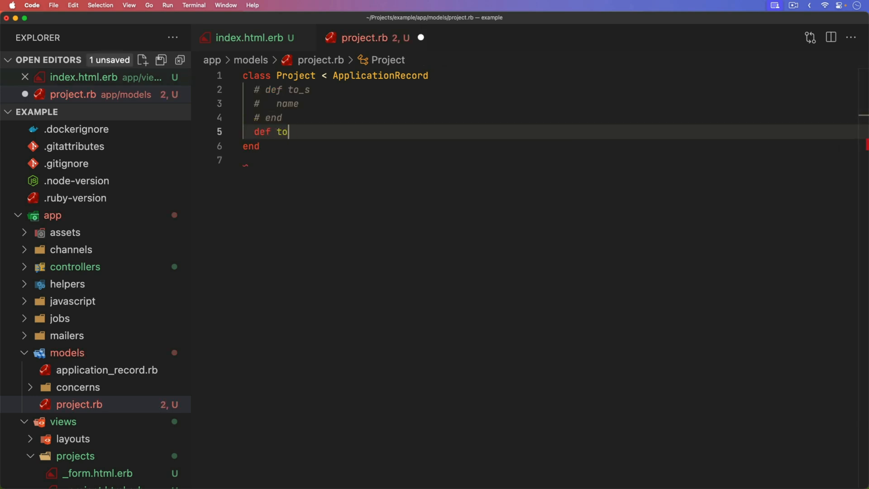
text(_s =)
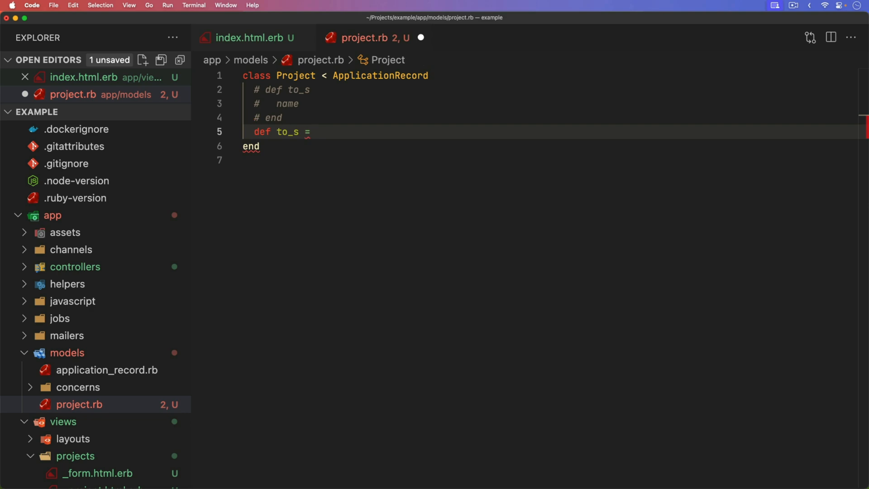
text(name)
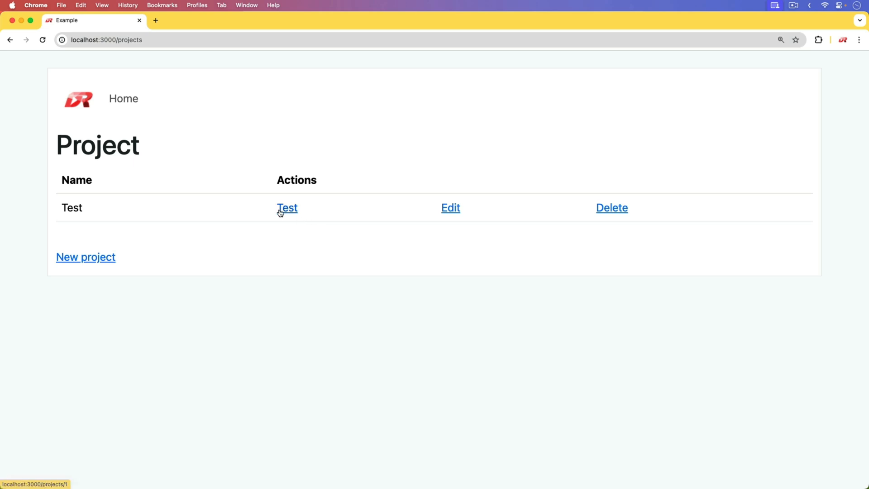
mouse_move(311, 214)
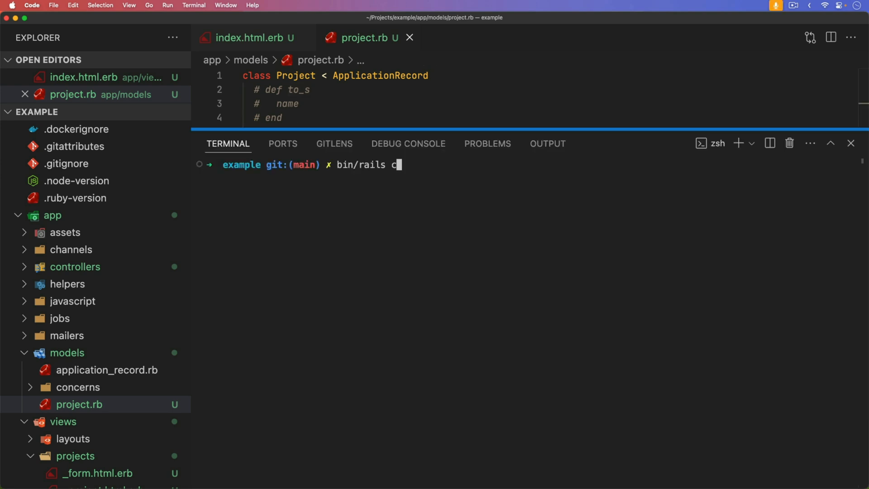
- Start the Rails console and run Project.find(1).present?
key(Enter)
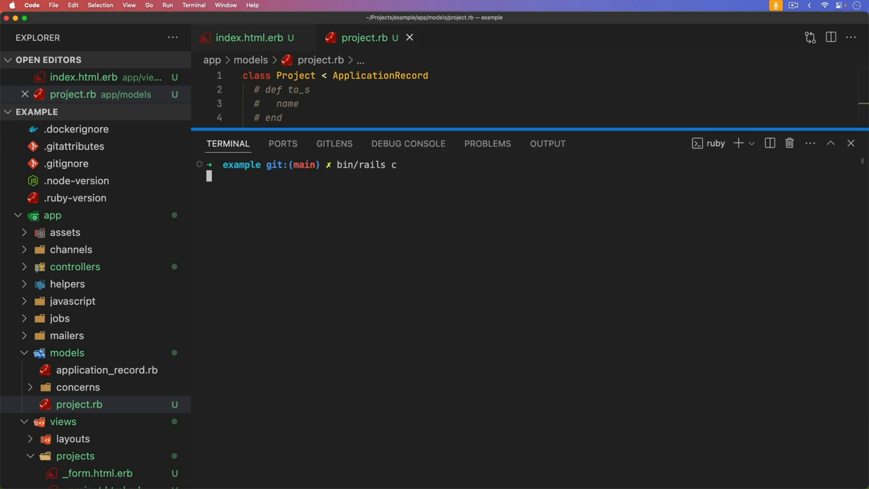
key(Return)
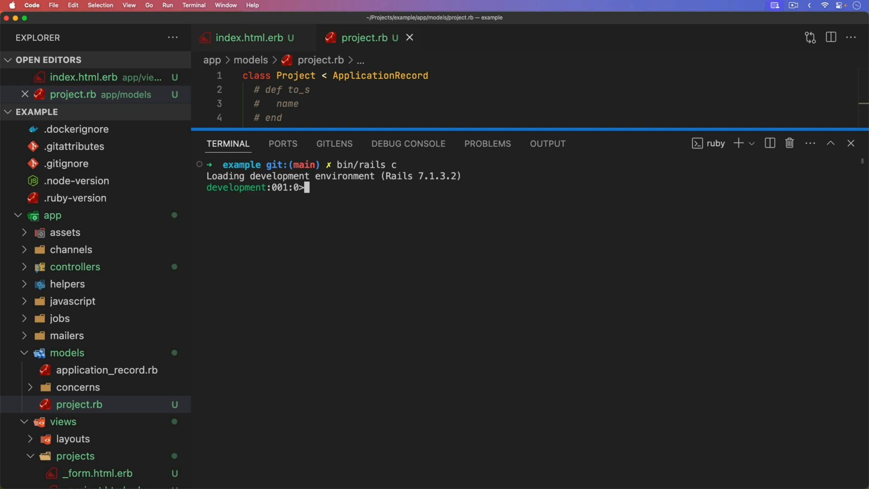
text(Projec)
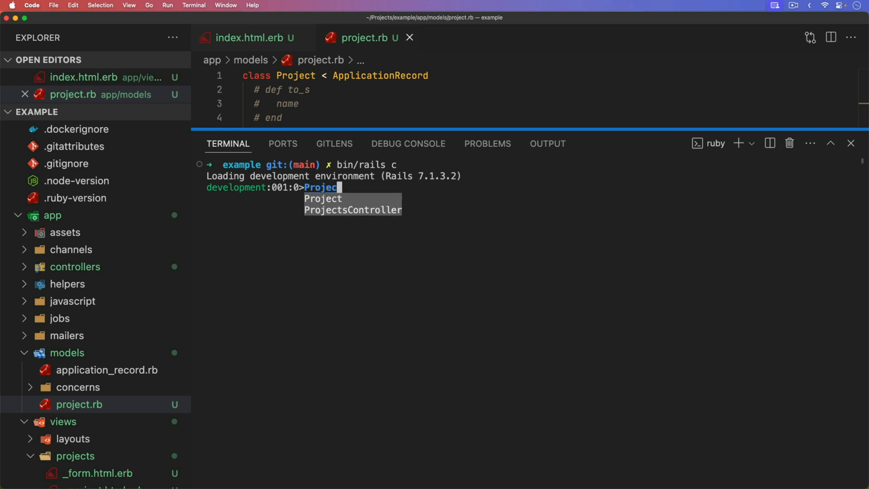
text(.find(1))
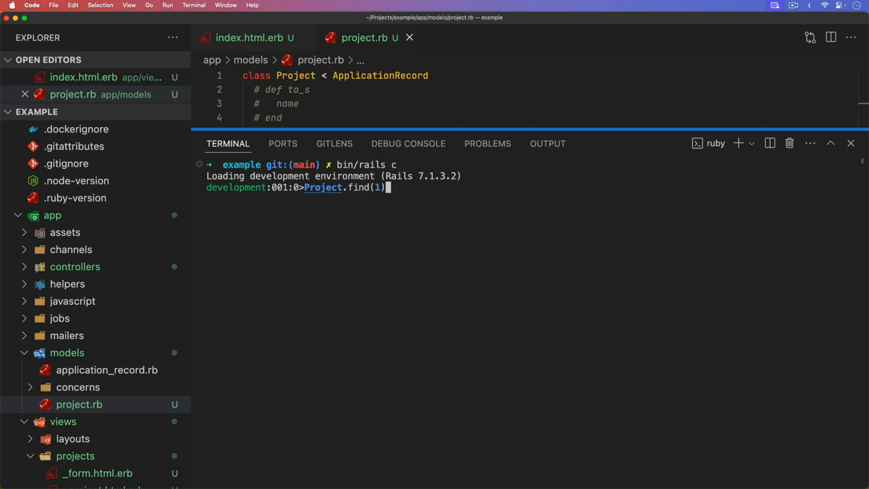
text(.present?)
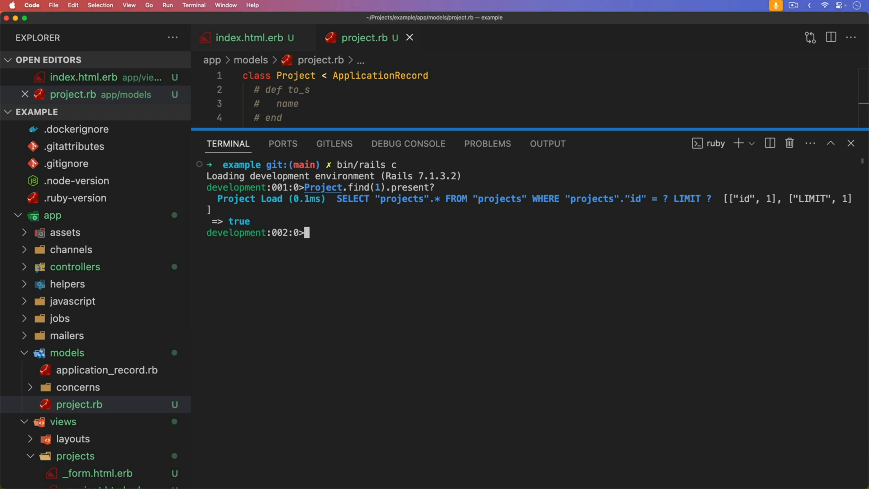
key(Return)
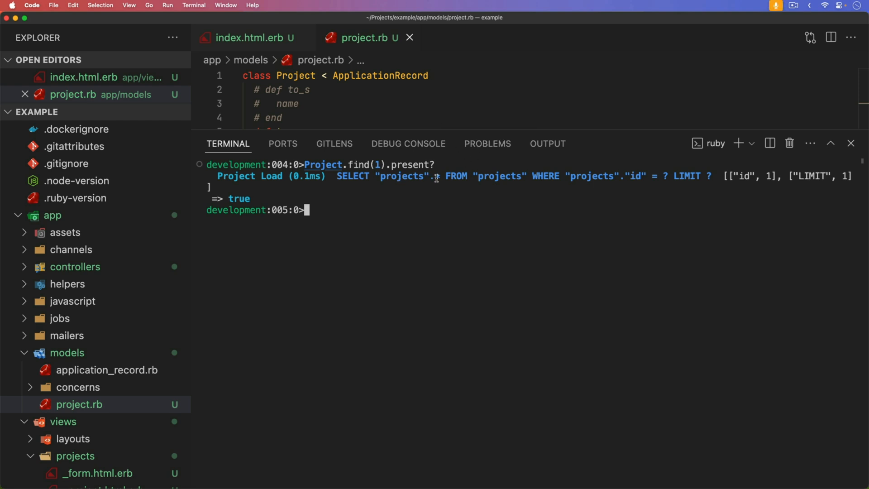
mouse_move(387, 176)
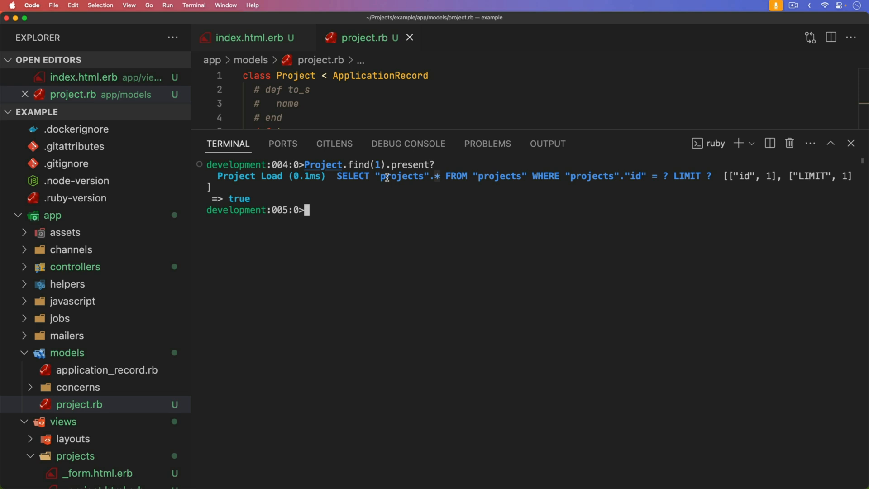
- Run Project.exists?(id: 1) in the console
text(Project.exists?()
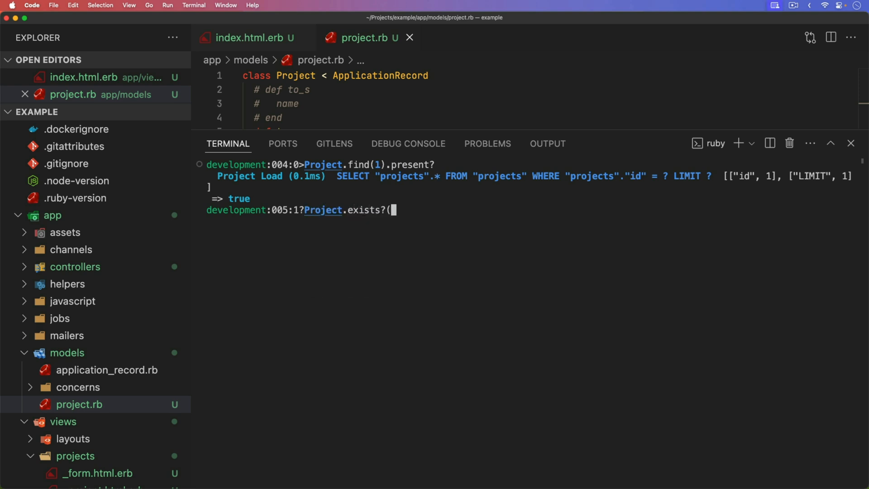
text(id: 1)
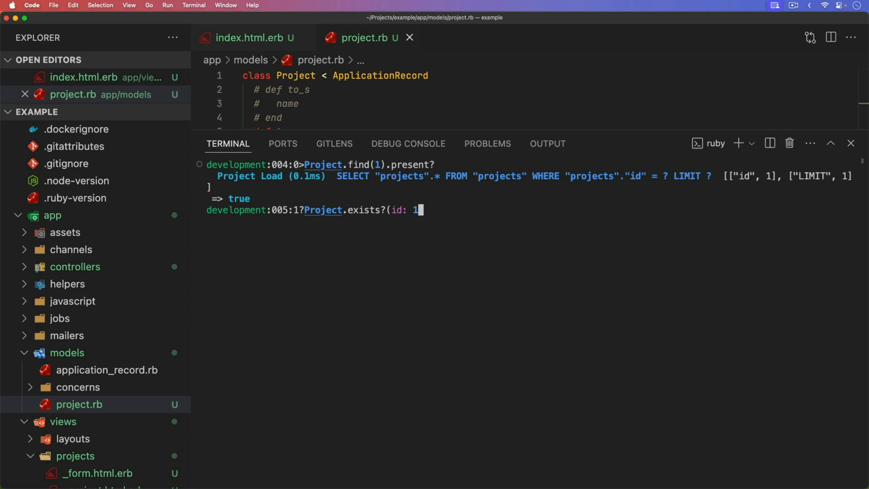
key(Enter)
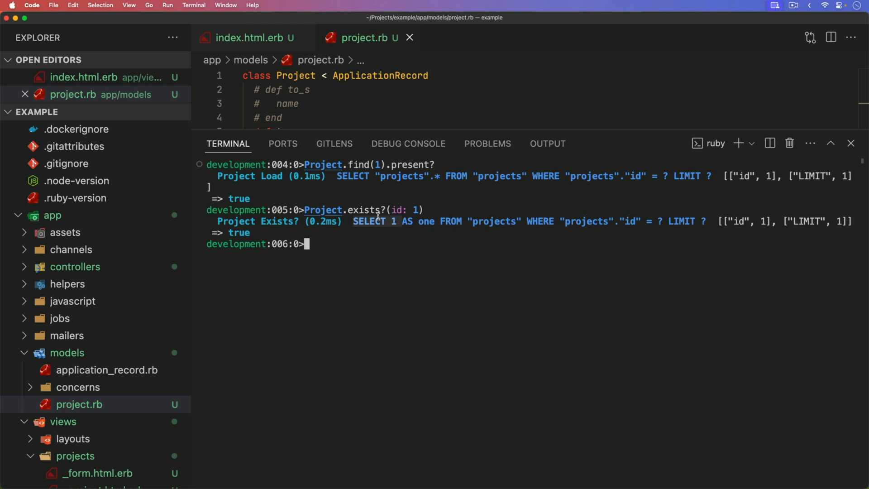
- Rewrite the exists? line as Project.where(id: 1).any? and run it
text(Project.exists?(id: 1))
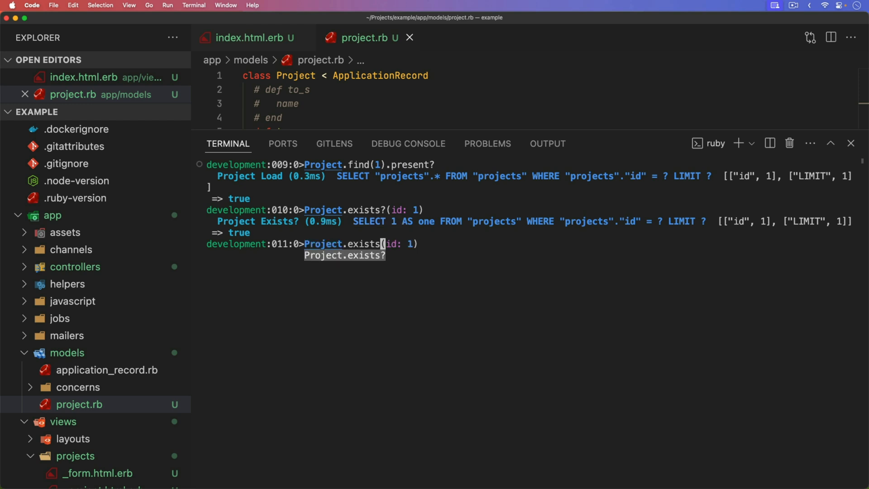
text(wh)
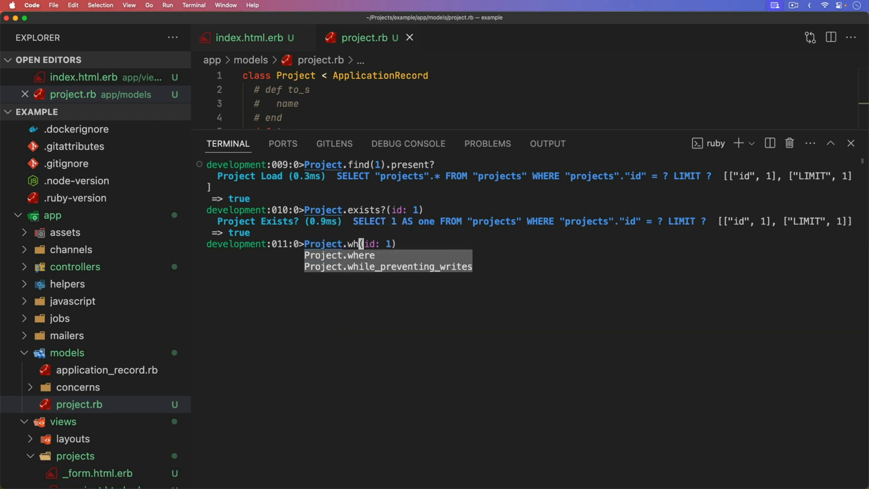
key(Tab)
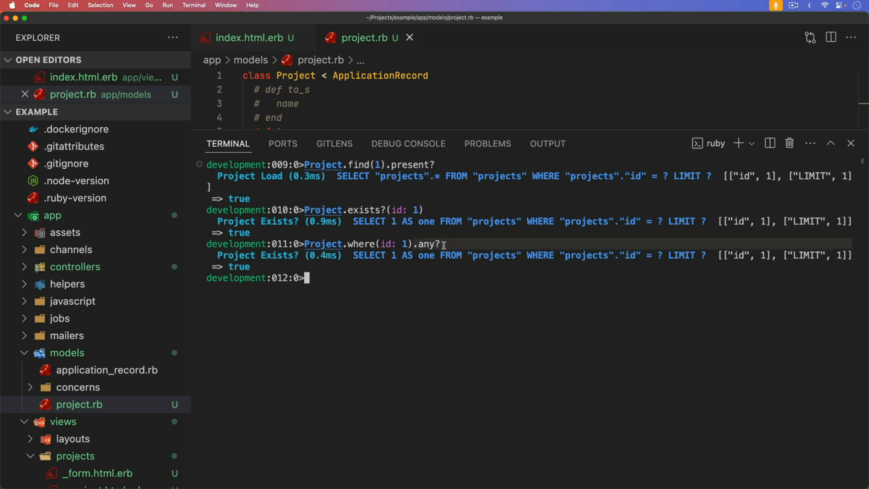
mouse_move(467, 312)
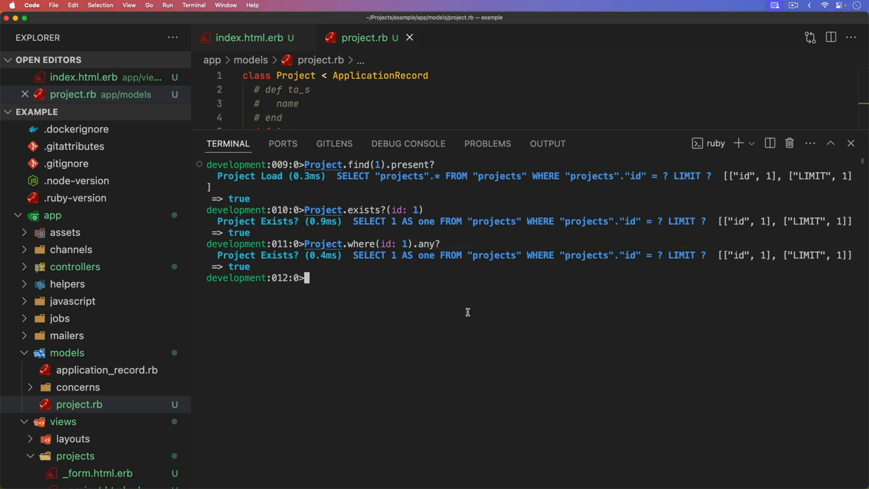
text(Project.where(id: 1).any?)
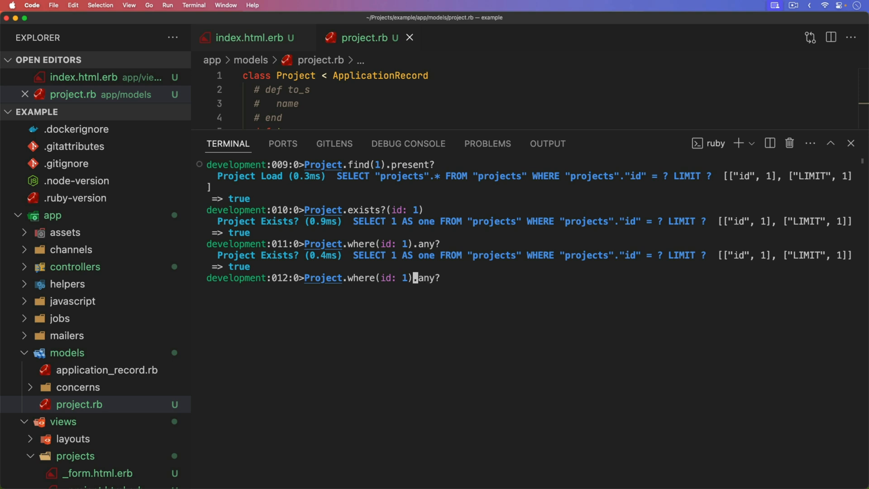
text(.first)
text(rails g)
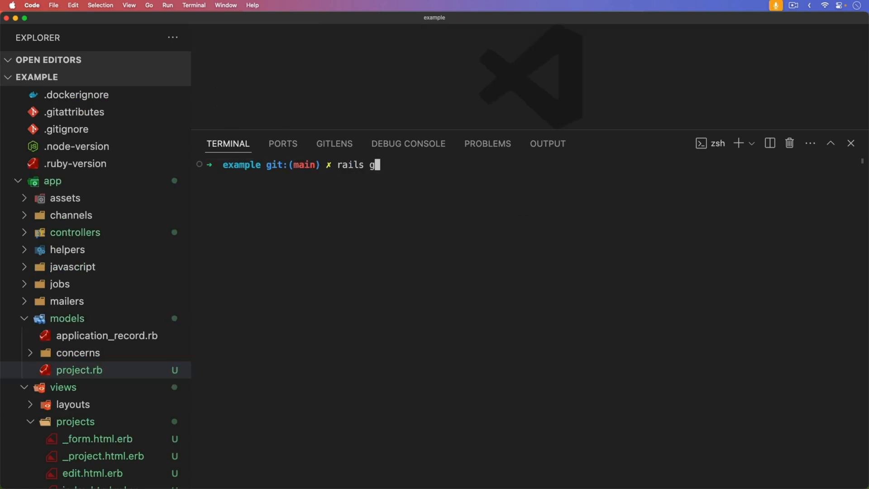
- Generate controller admin/welcomes with show; route it as 'resource :welcomes, only: :show'
text(controller admin)
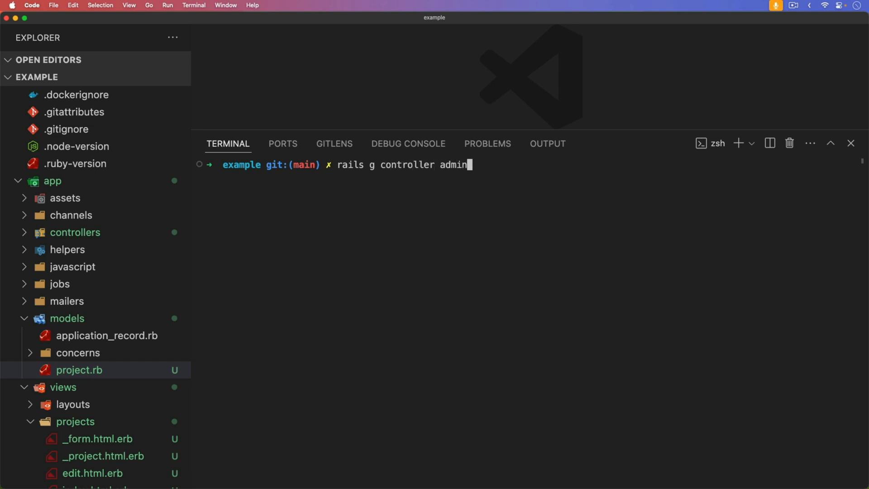
text(/we)
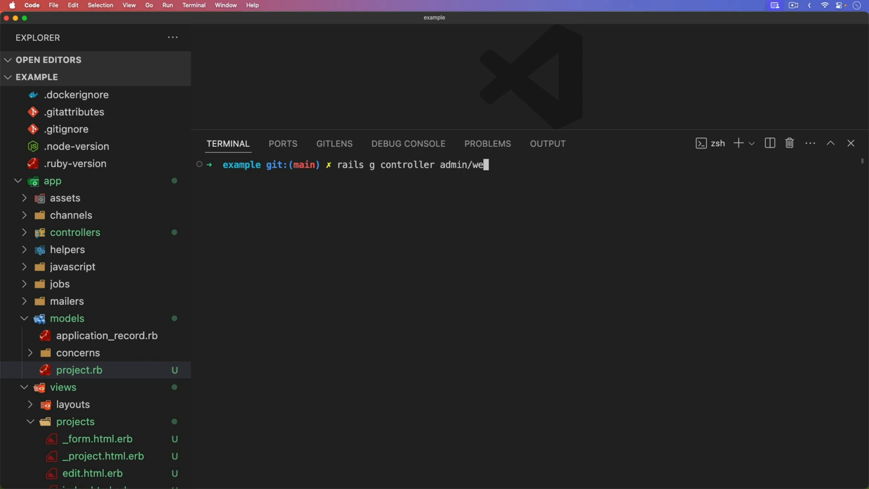
text(lcomes show)
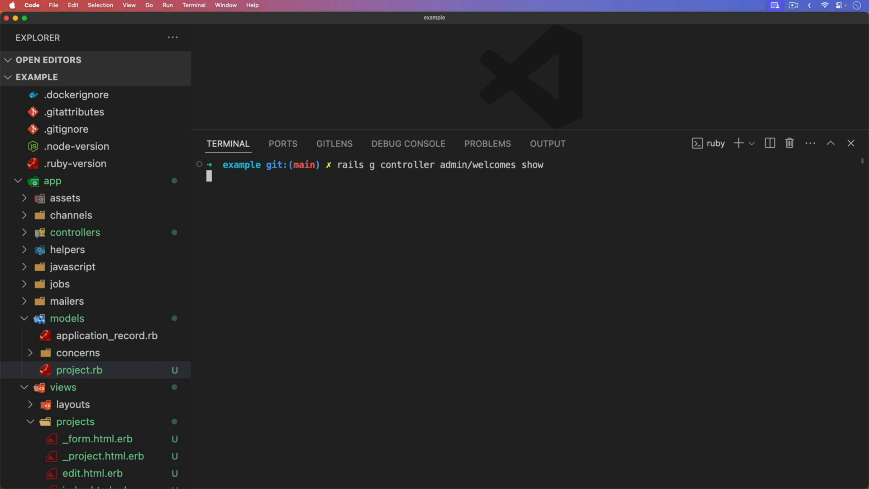
key(Enter)
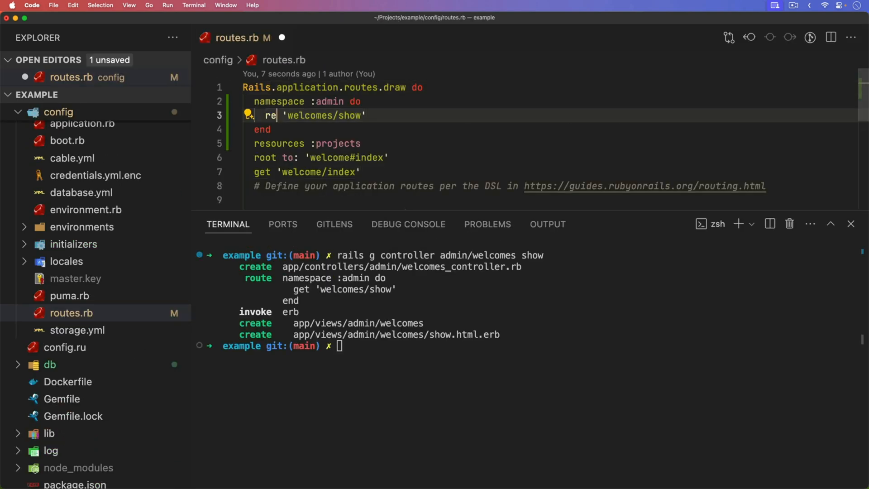
text(resource :welcomes, only:)
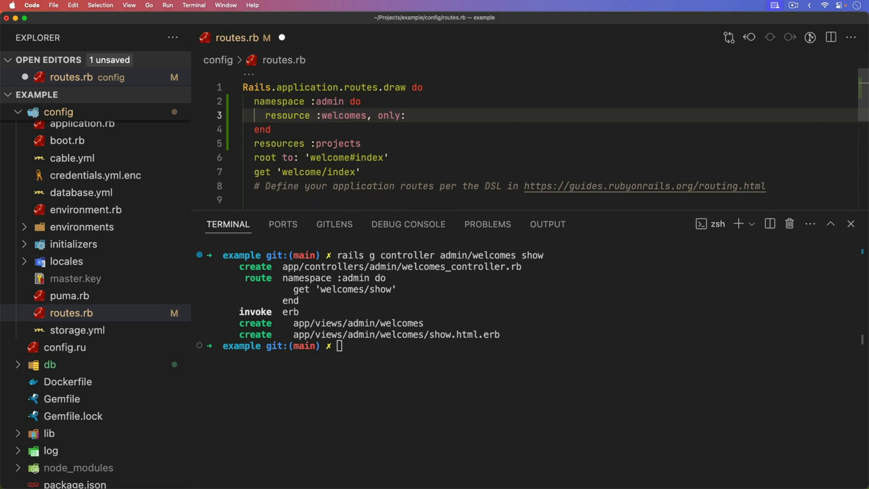
text(:show)
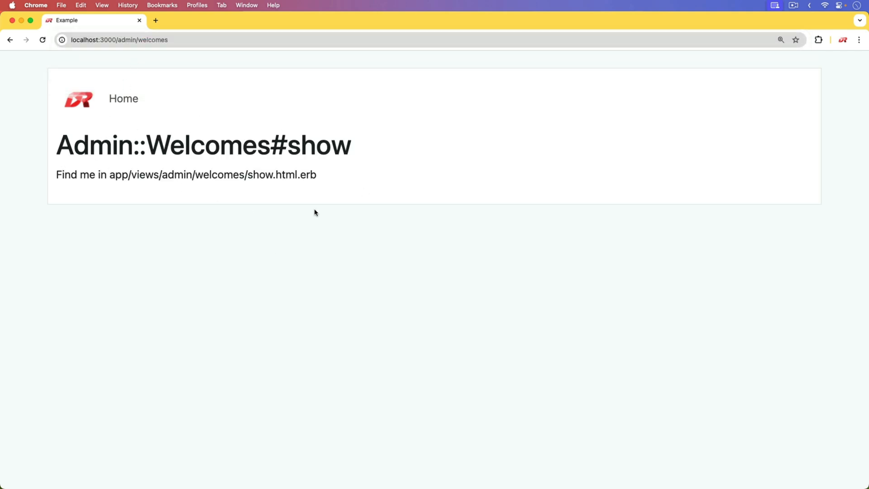
mouse_move(56, 163)
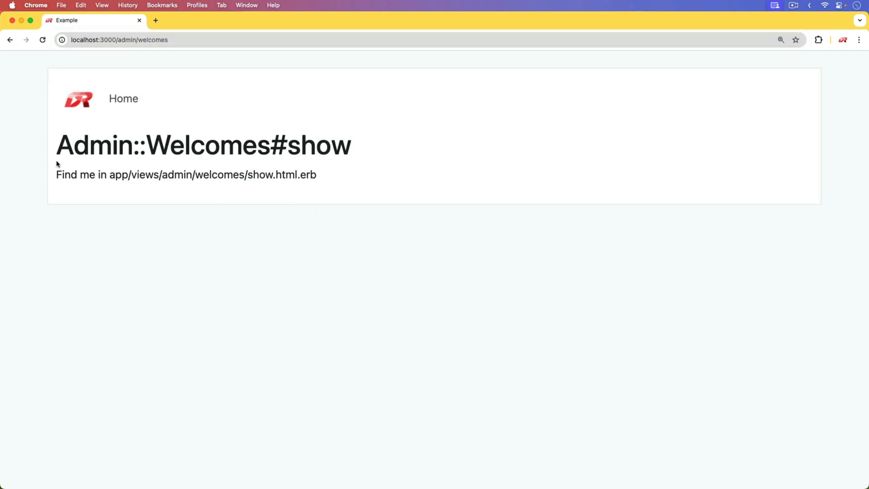
mouse_move(105, 148)
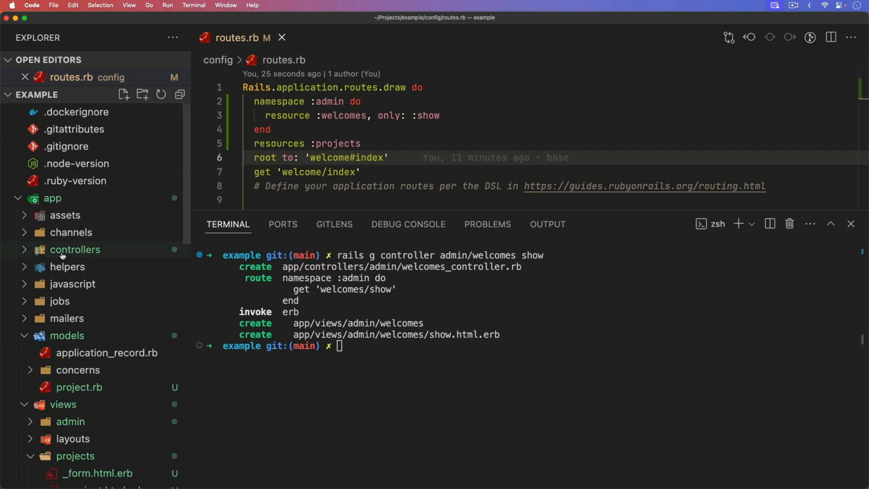
- Open the welcomes controller and add an 'admin' folder under views/layouts
click(75, 250)
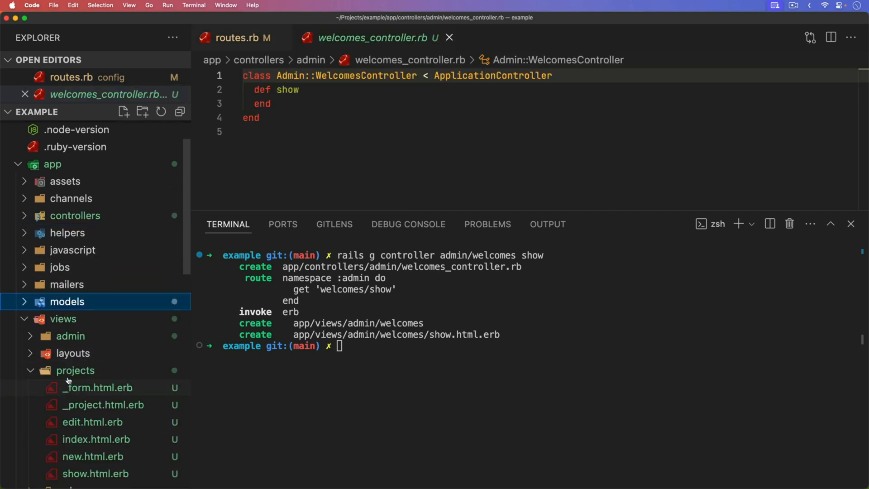
right_click(72, 353)
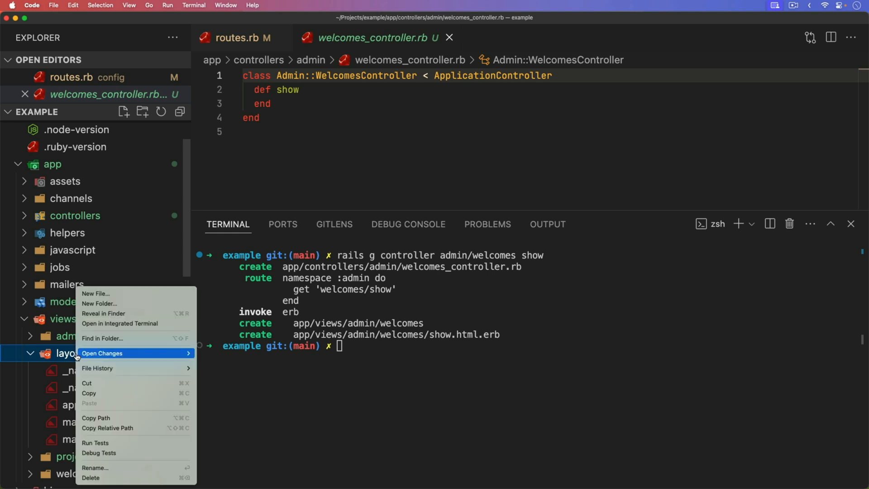
click(131, 309)
text(admi)
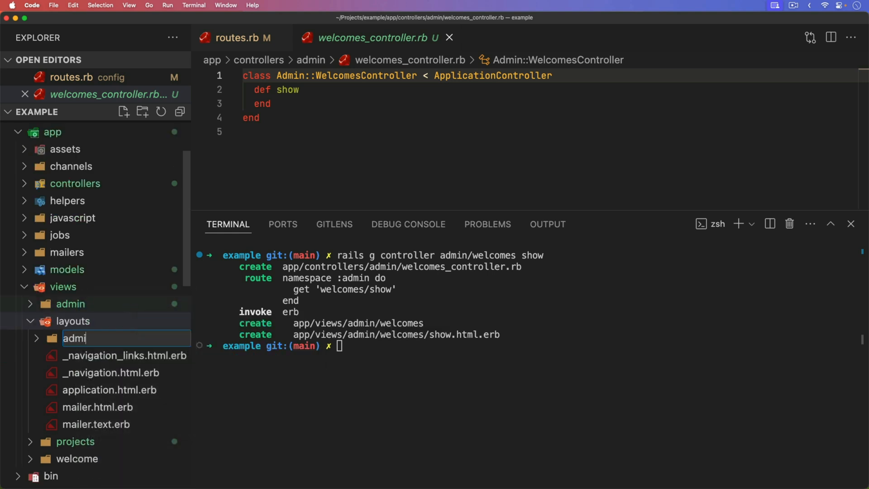
click(74, 183)
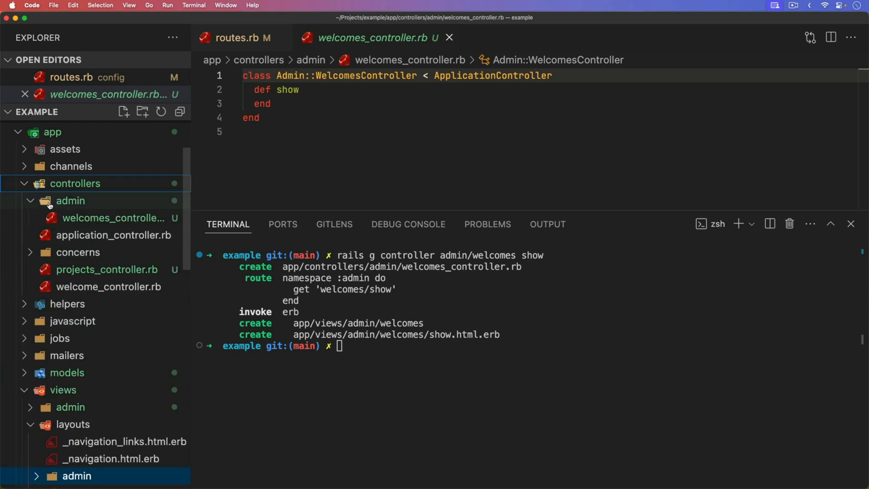
mouse_move(75, 218)
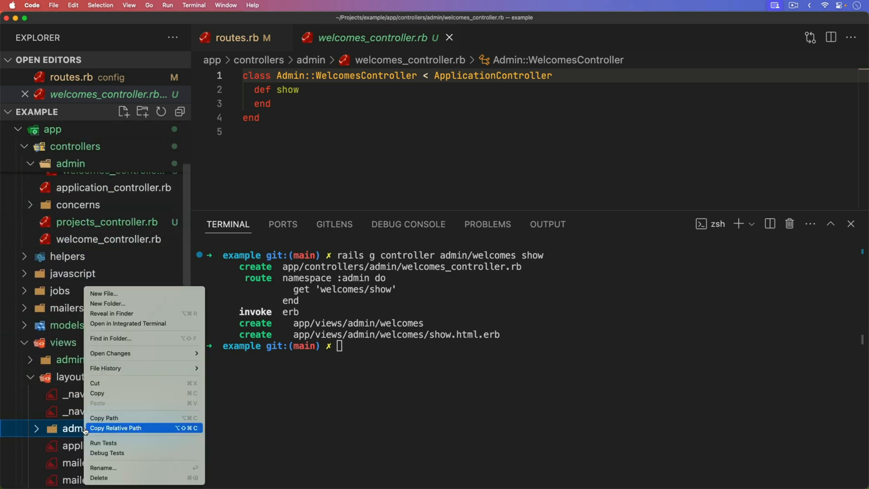
- Create welcomes.html.erb in layouts/admin and open application.html.erb for its markup
click(103, 293)
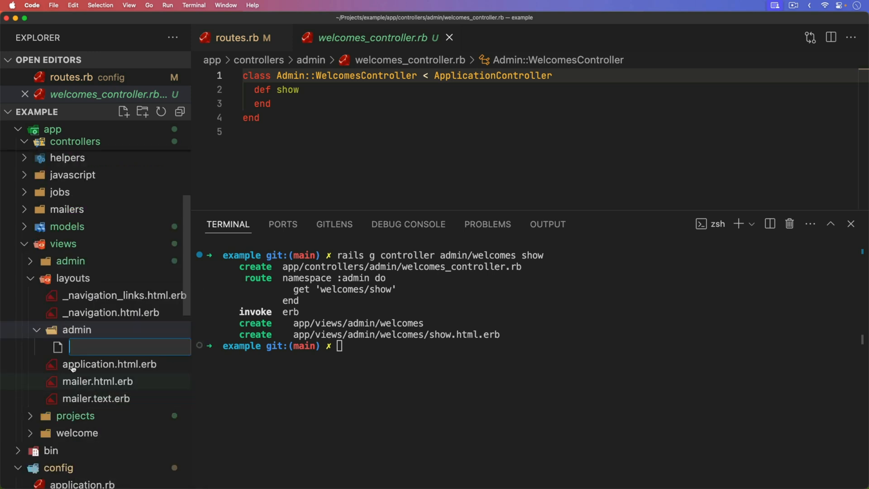
text(w)
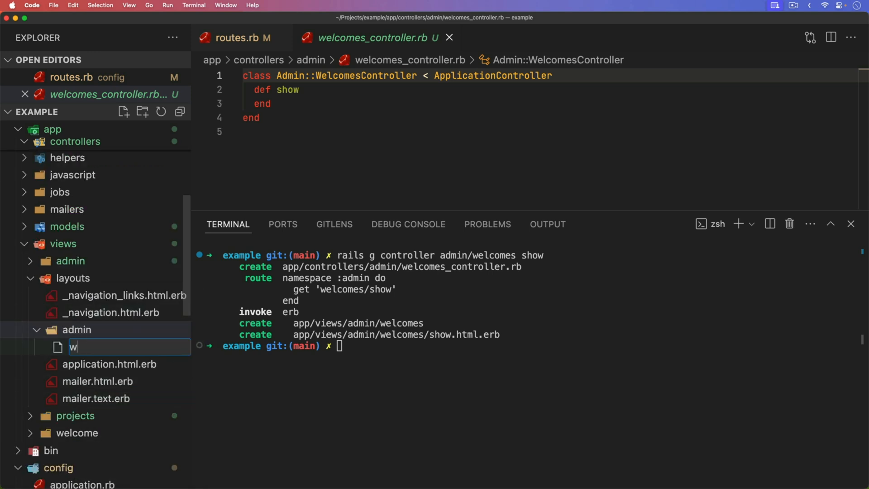
text(elcomes.html.)
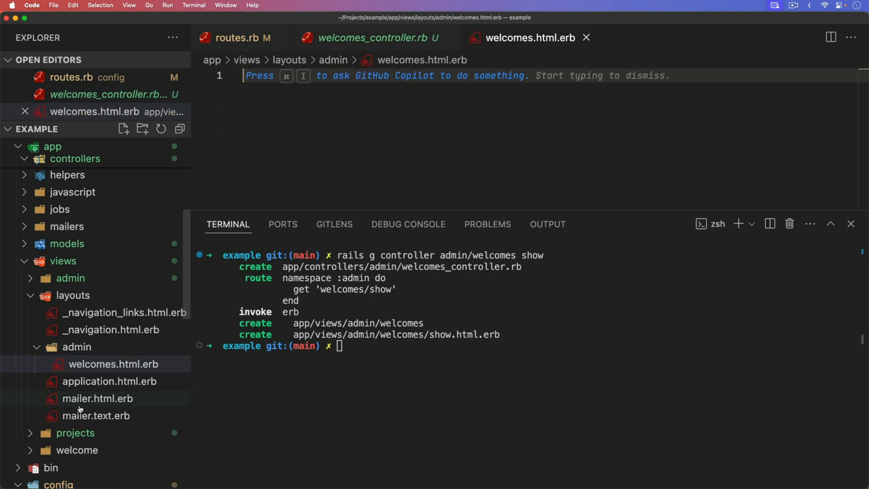
click(109, 382)
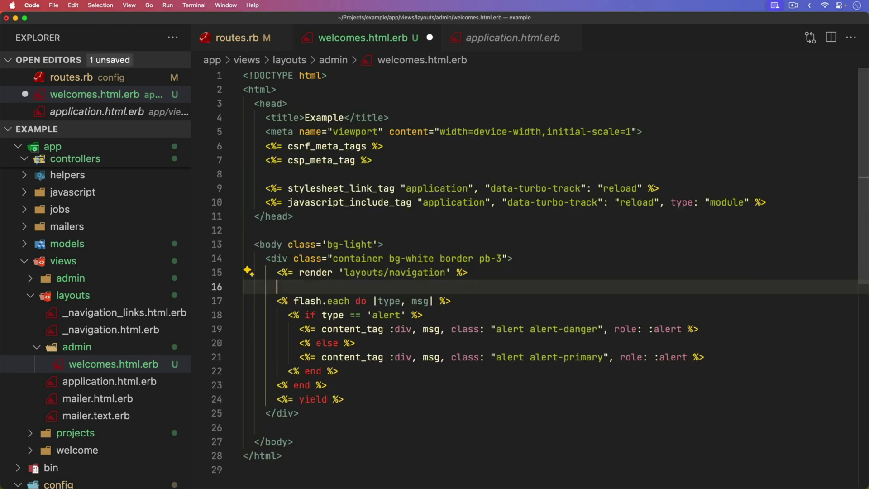
- Add an <h1>Admin/Welcomes</h1> heading below the navigation render line
text(<h1>)
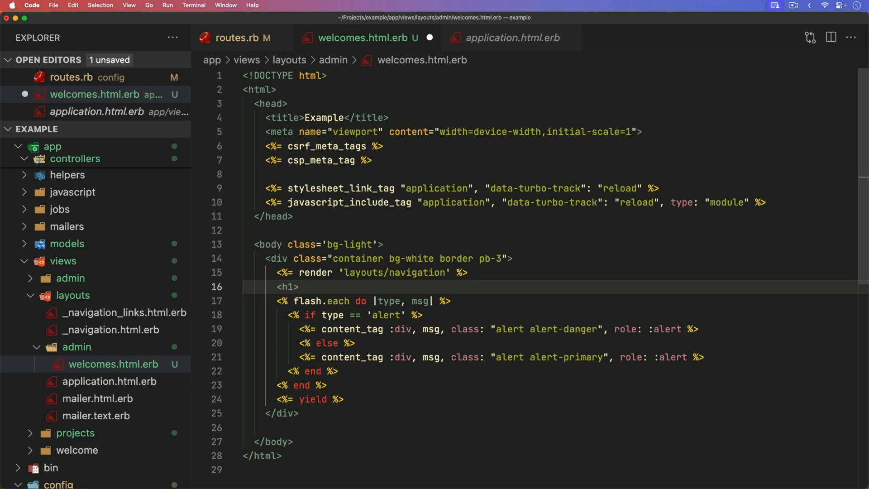
text(Admin)
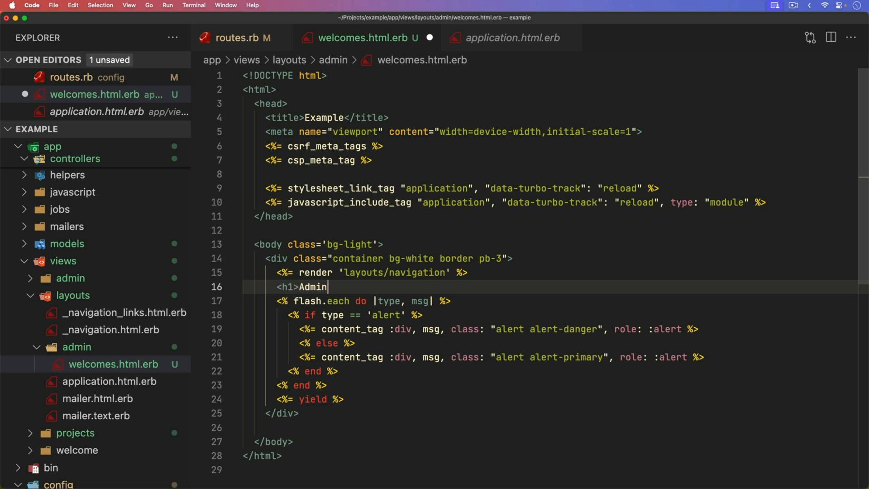
text(/Welcomes)
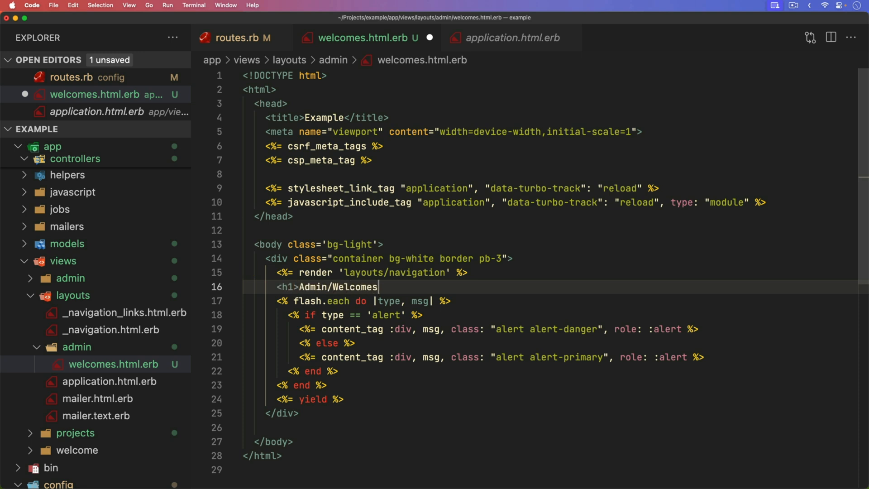
text(</h1>)
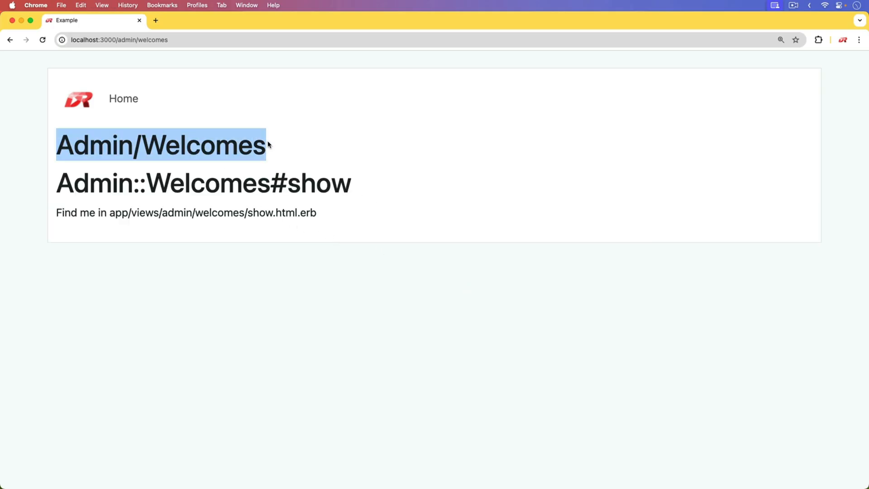
- Reload localhost:3000/admin/welcomes to show the blue square with pink border
click(124, 99)
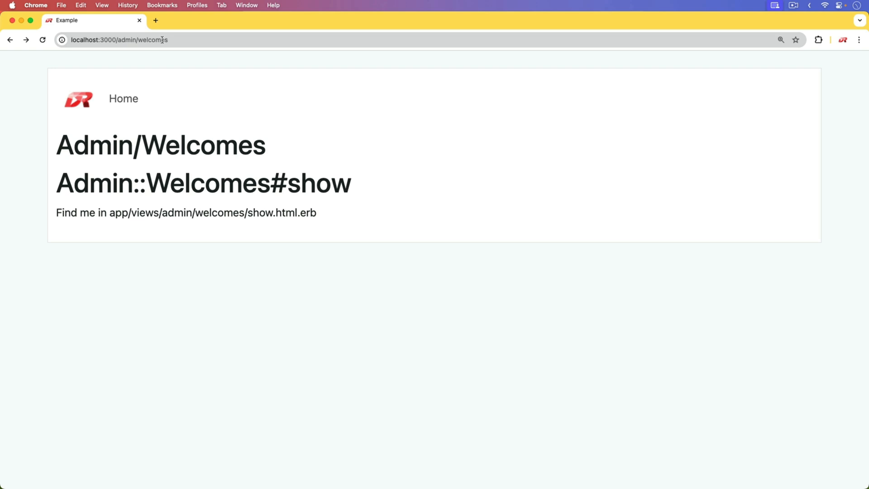
double_click(156, 40)
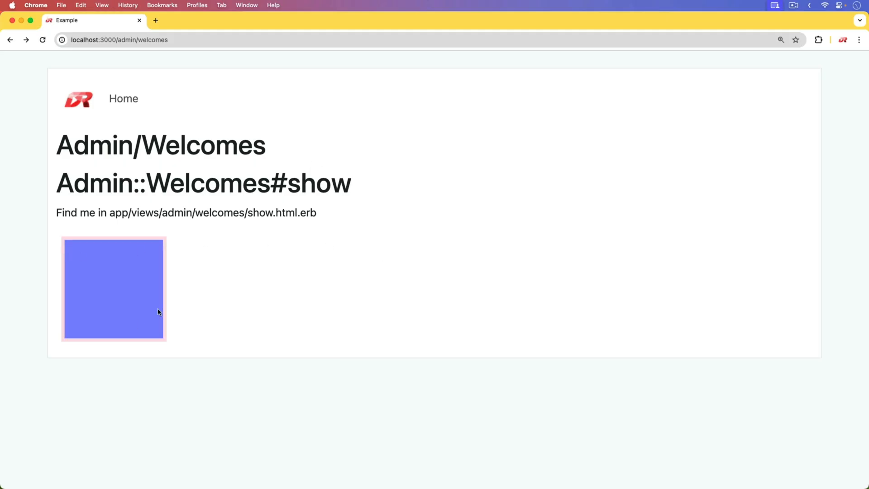
mouse_move(91, 267)
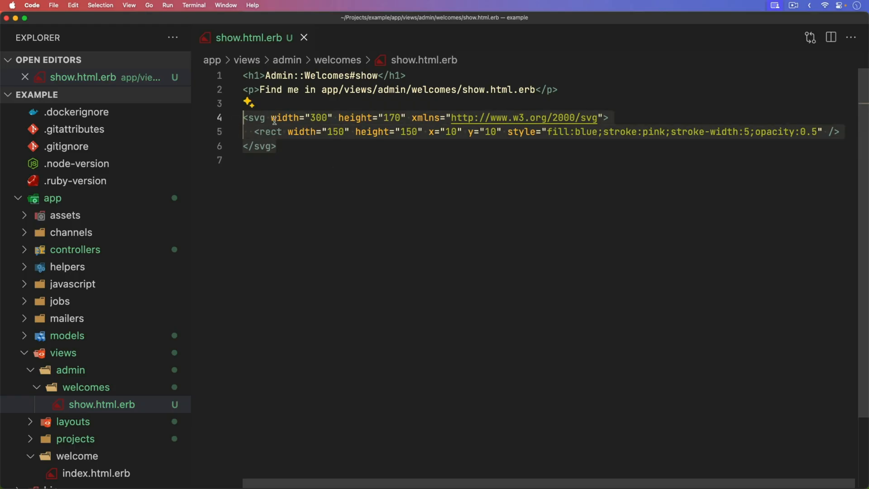
mouse_move(370, 149)
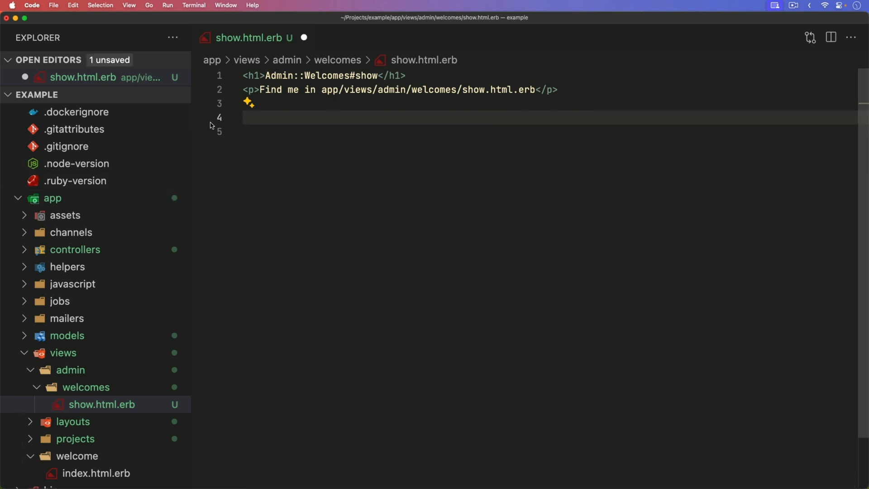
- Replace the show view's inline SVG with <%= some_svg %>, then open welcome_helper.rb
text(<%=  %>)
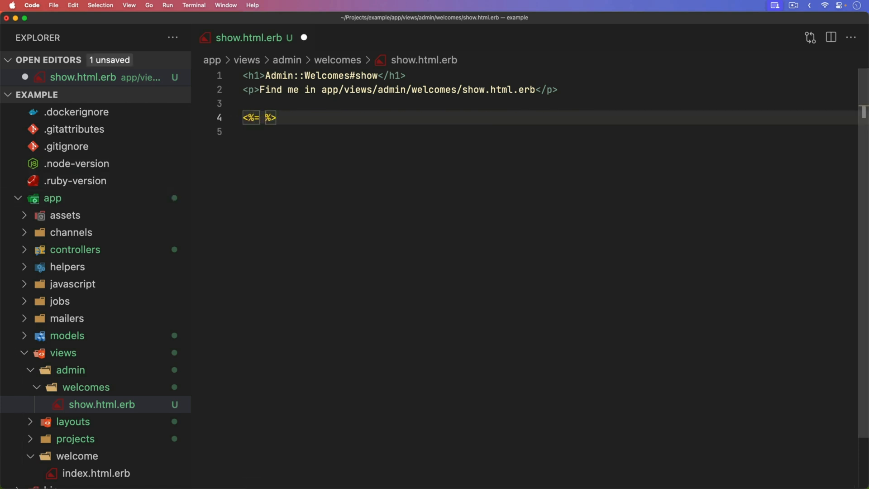
text(some_svg)
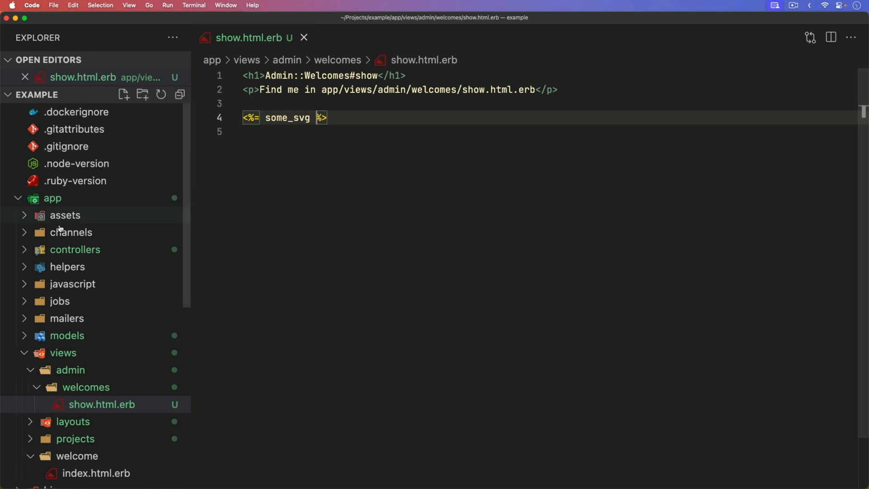
click(67, 267)
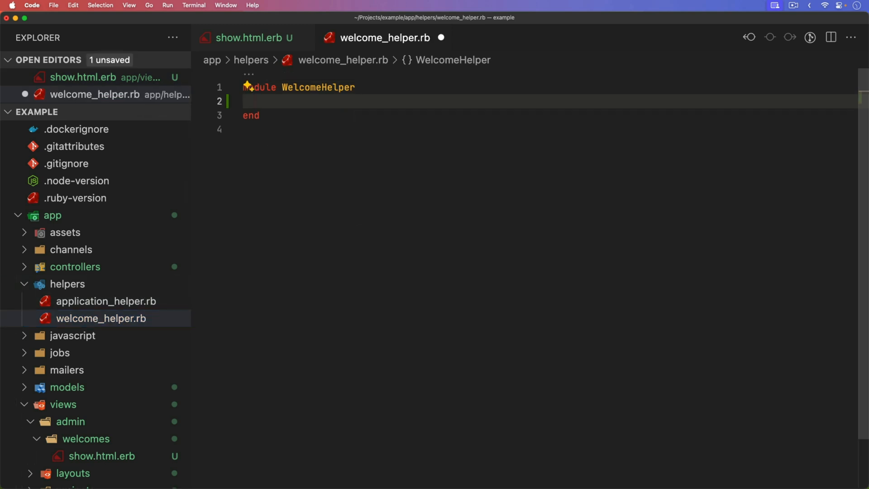
- Write def some_svg returning the SVG in a <<-HEREDOC, then select the escaped markup on the page
text(def)
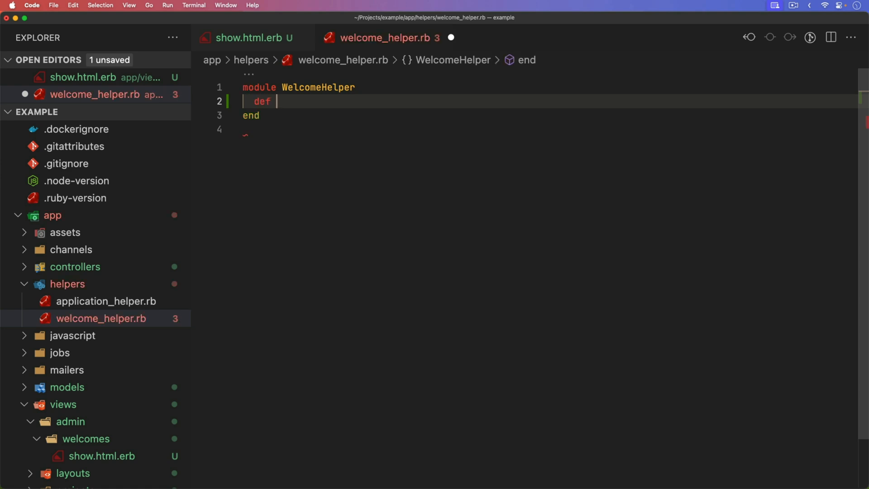
text(some)
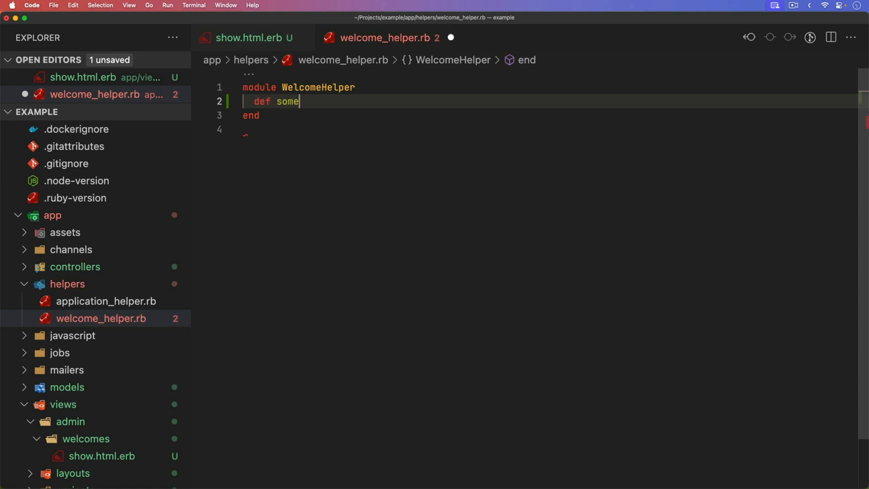
text(_svg)
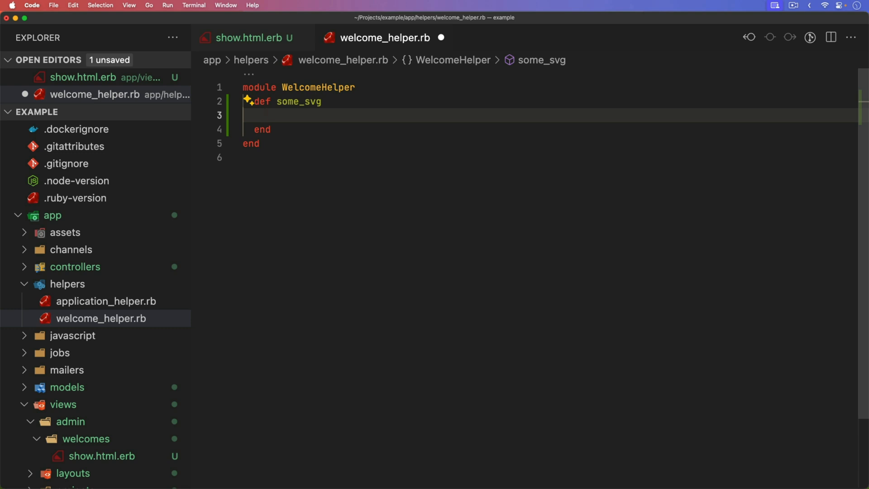
text(<<-HE)
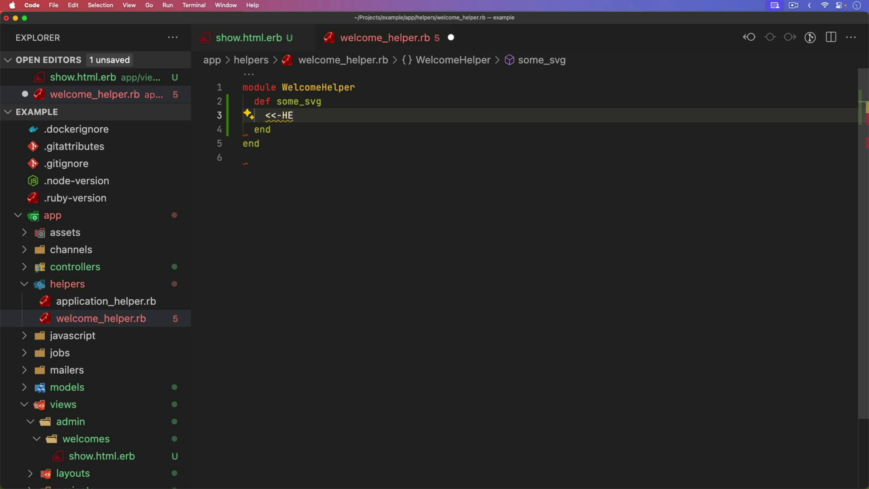
text(REDOC)
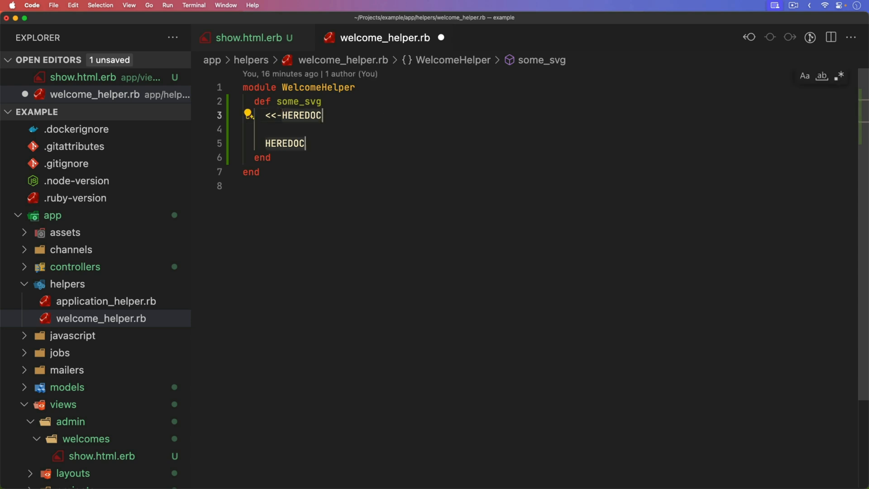
text(SVG)
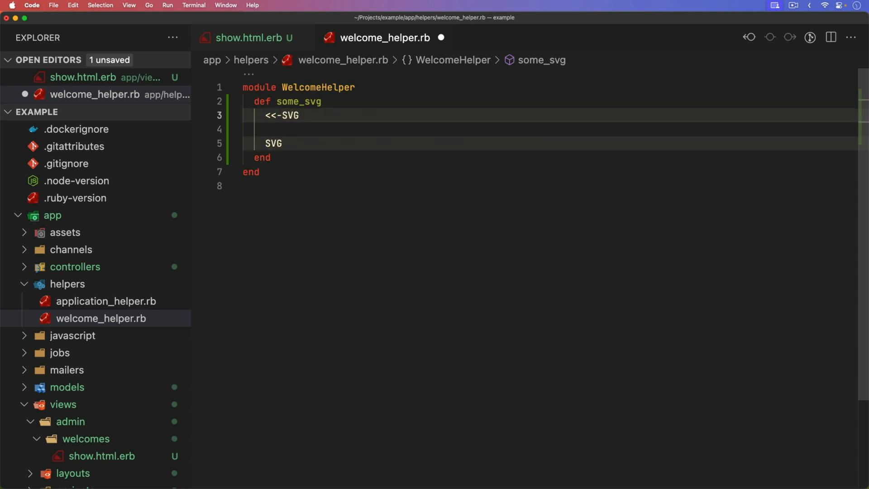
text(HEREDOC)
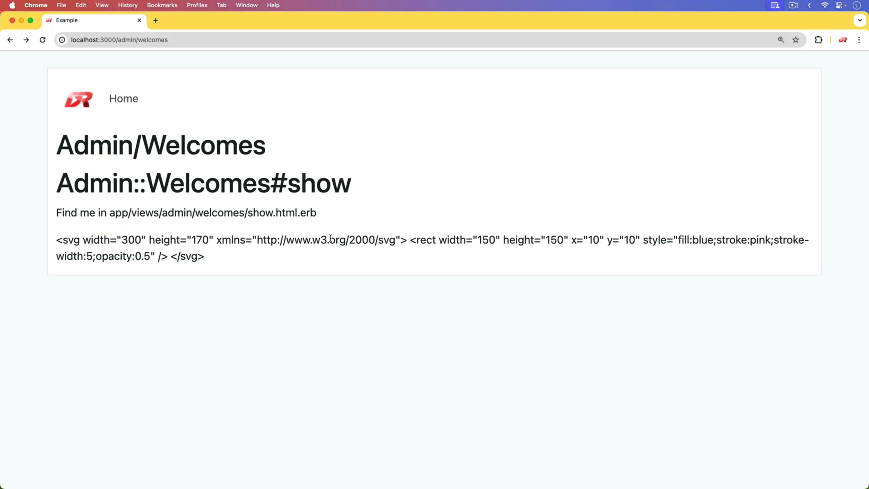
double_click(65, 239)
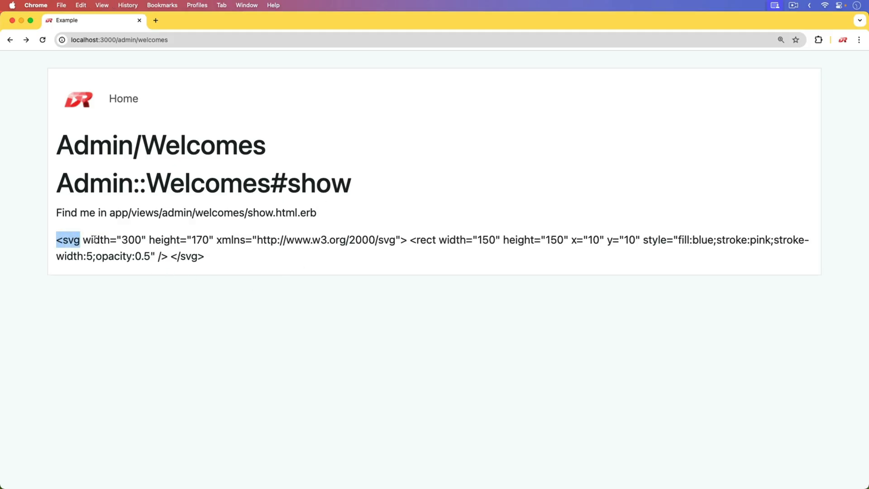
drag(68, 240, 202, 256)
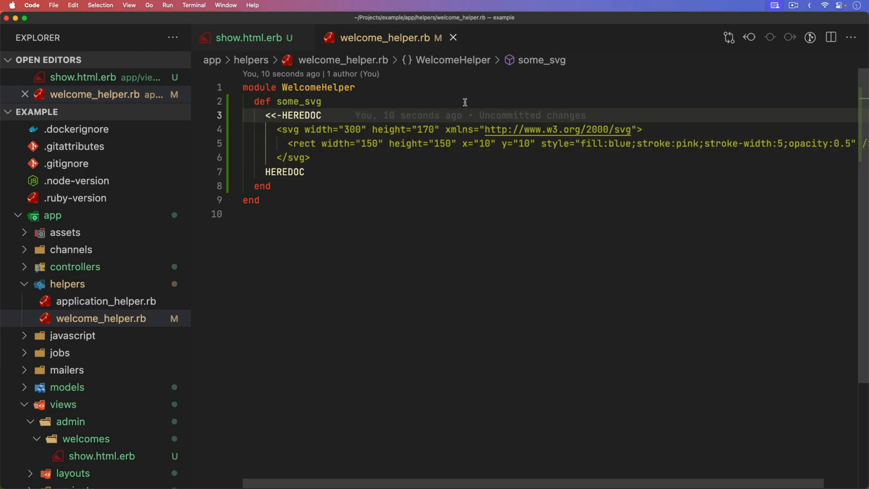
- Append .html_safe to the <<-HEREDOC opening line in some_svg
click(322, 116)
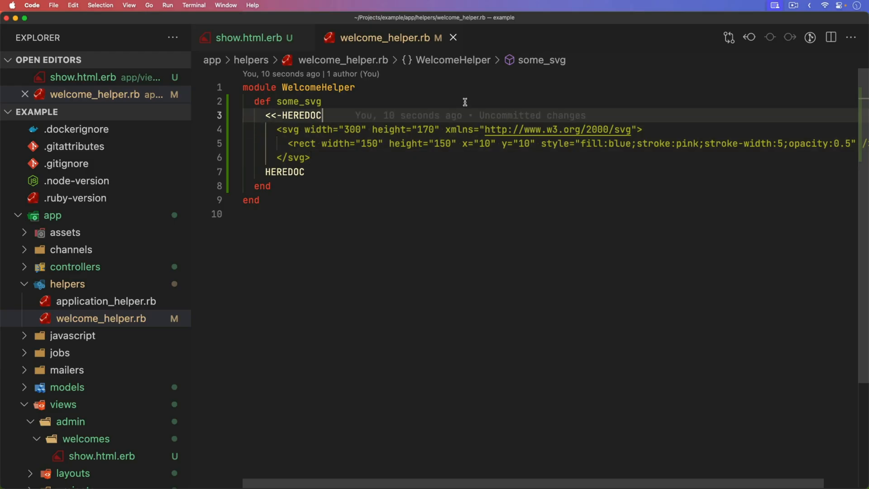
text(.html_)
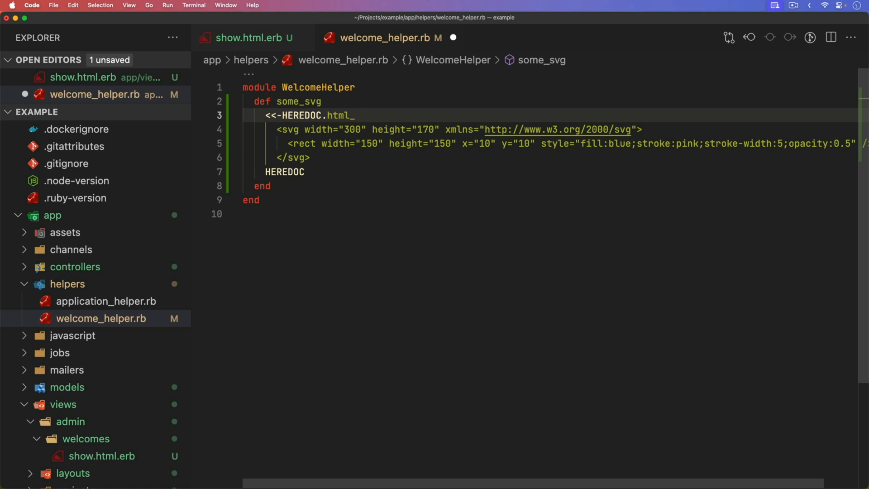
text(safe)
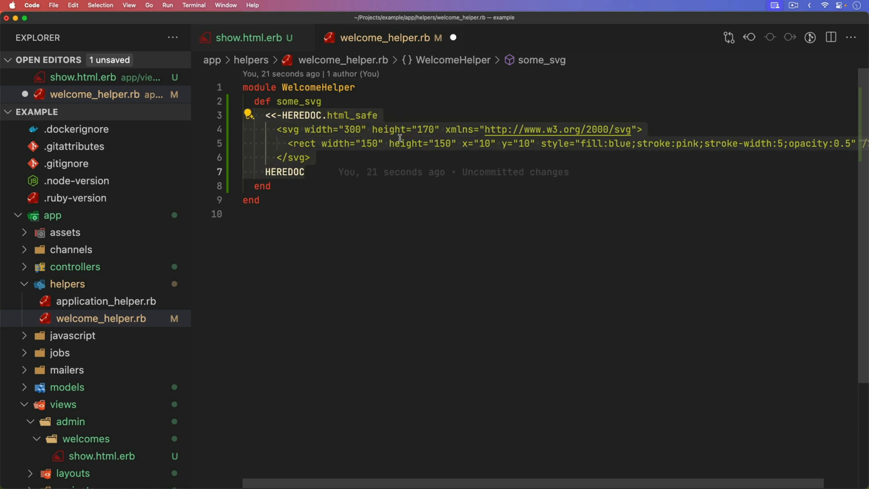
mouse_move(431, 115)
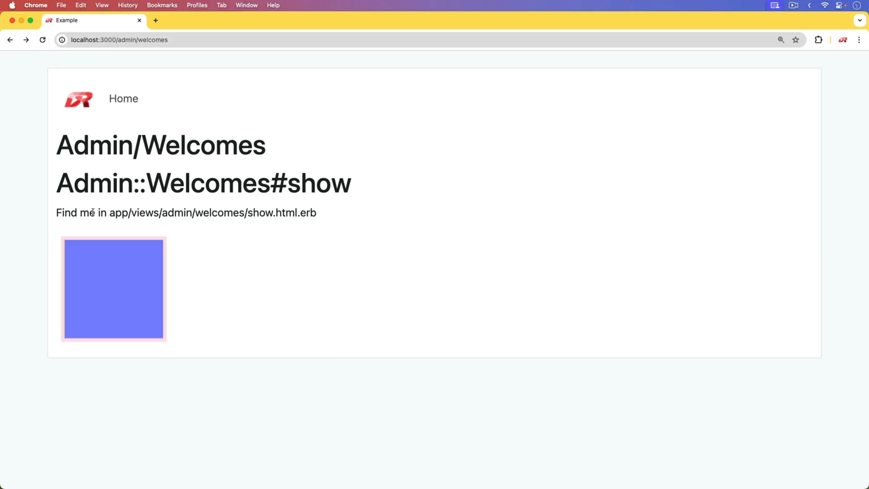
mouse_move(135, 327)
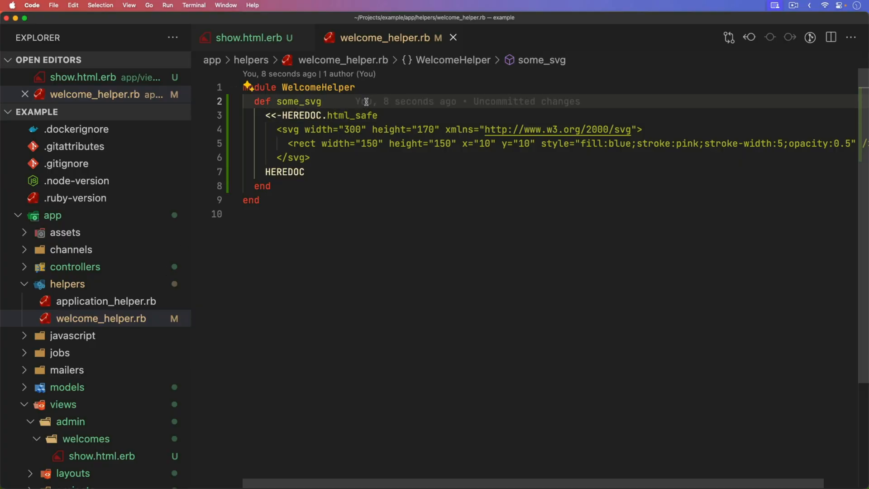
- Give some_svg width and height parameters interpolated into the SVG, and call some_svg(800, 150)
text((width=))
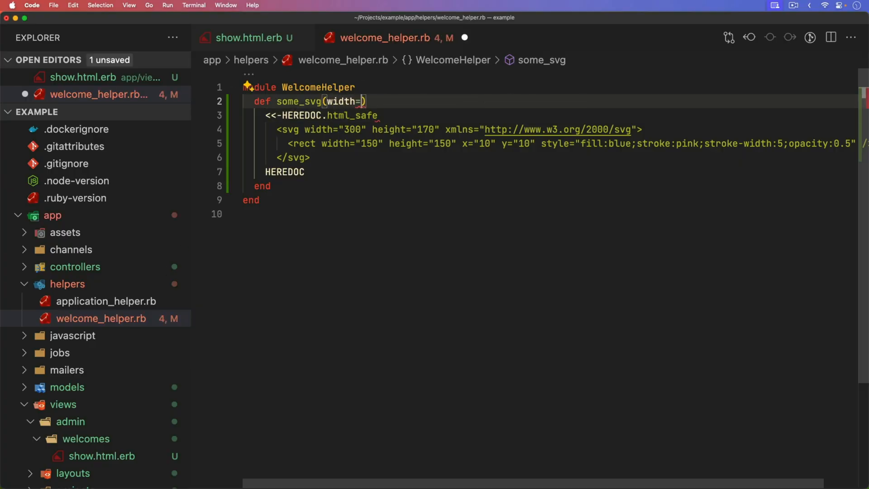
text(150)
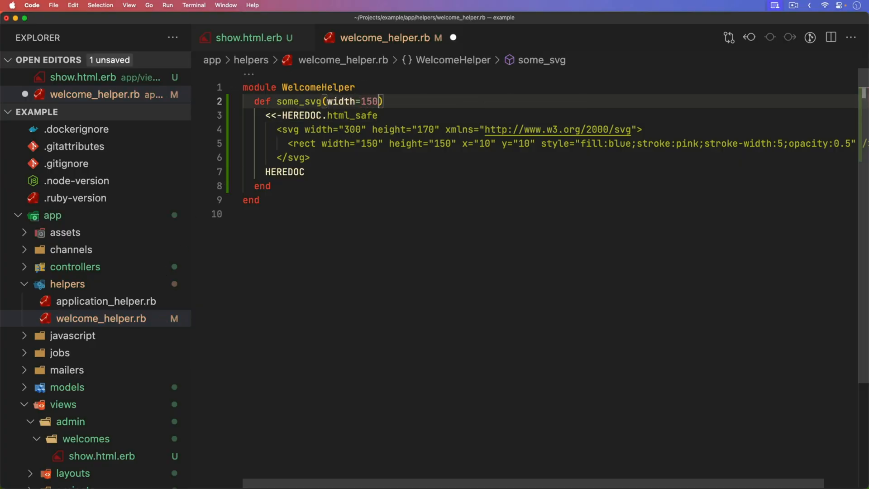
text(, height=12)
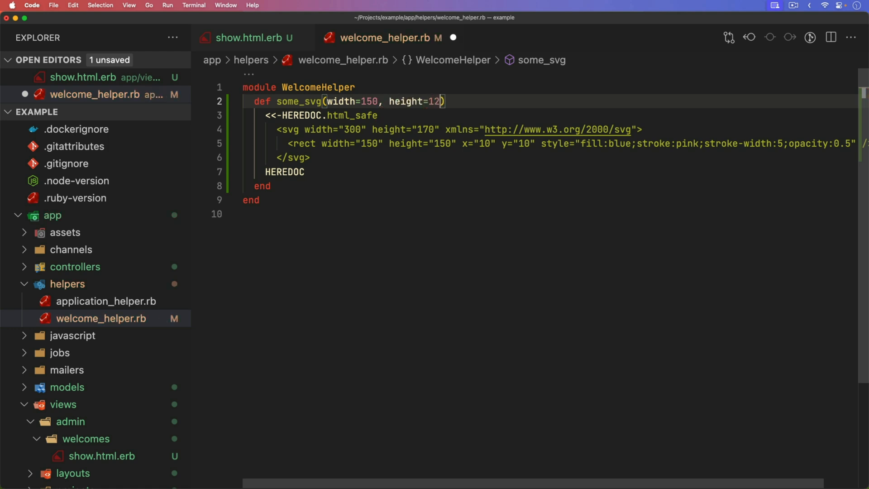
text(0)
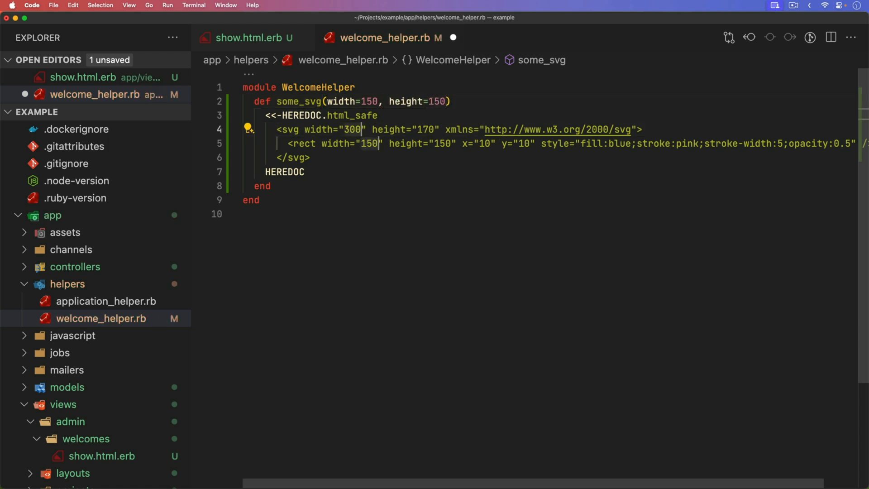
text(#{wi)
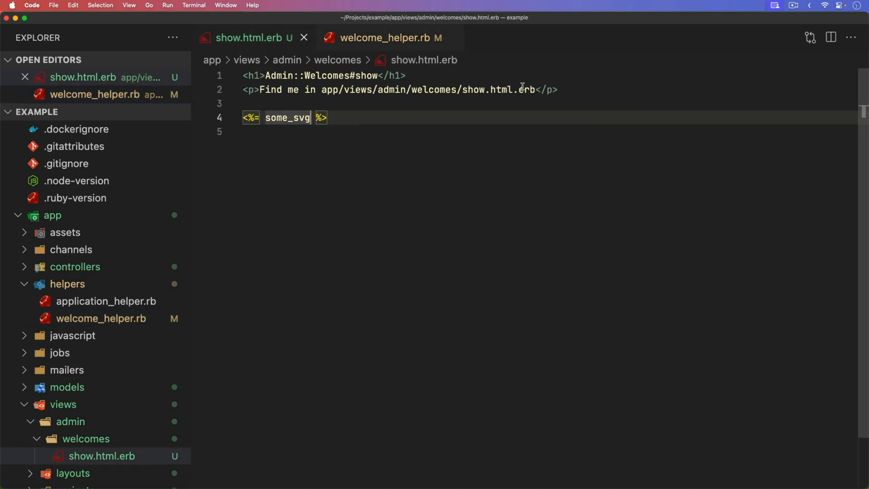
text((800m,)
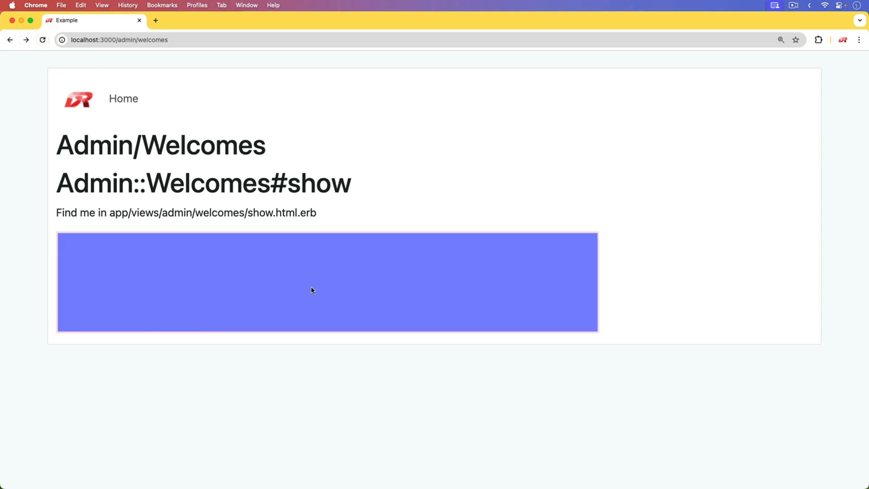
mouse_move(471, 368)
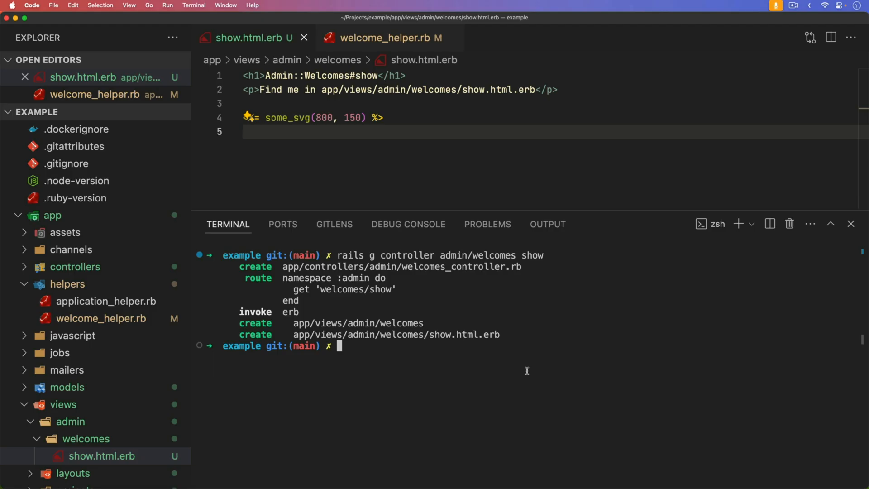
- Add faker via bundle add, open its source with bundle open, browse lib, then close that window
text(bundle add faker)
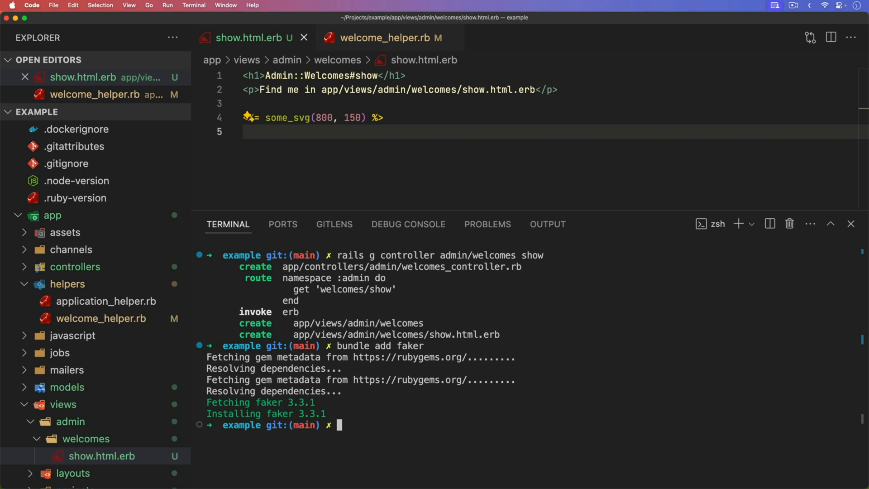
text(bu)
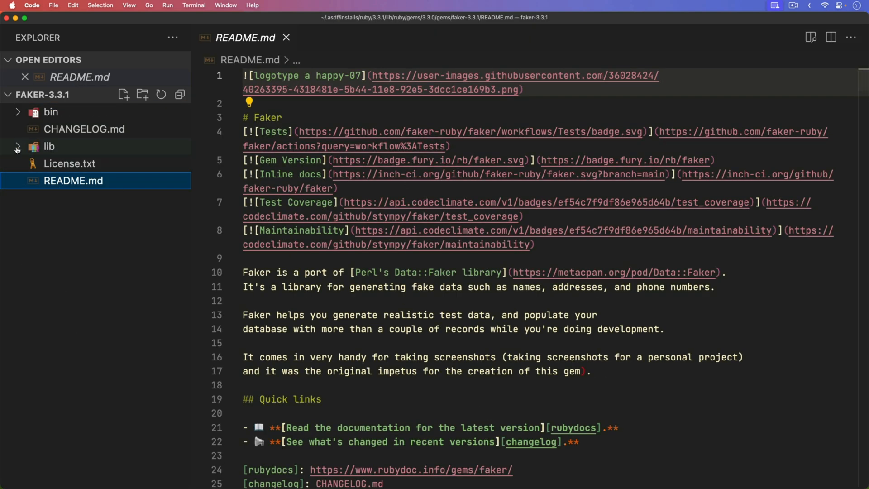
click(48, 146)
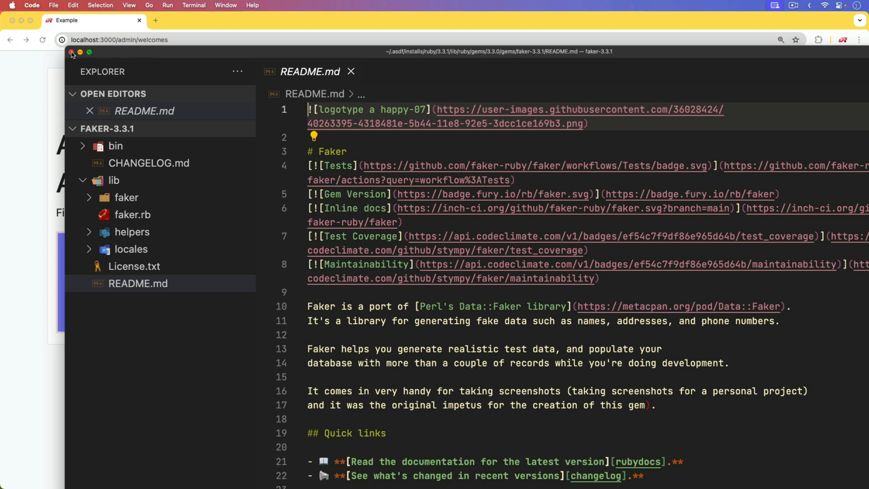
click(69, 52)
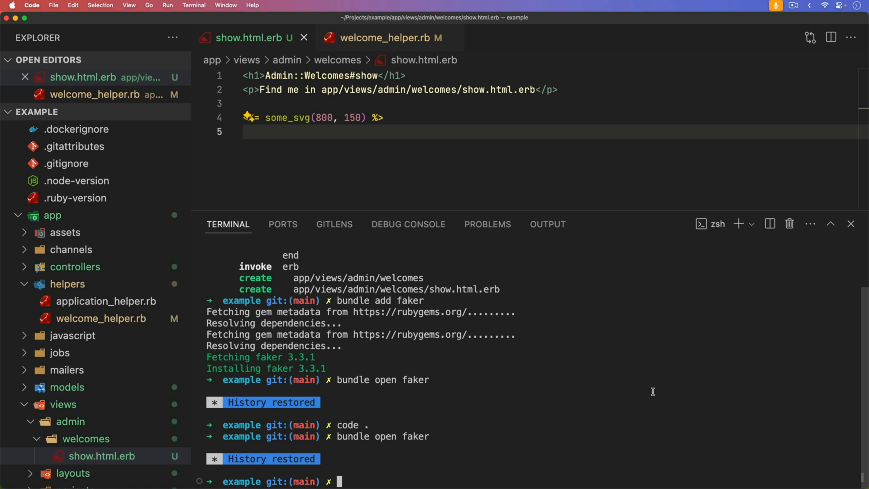
- Create website/index.html containing an <h1>Website Index</h1> heading
text(mkdir)
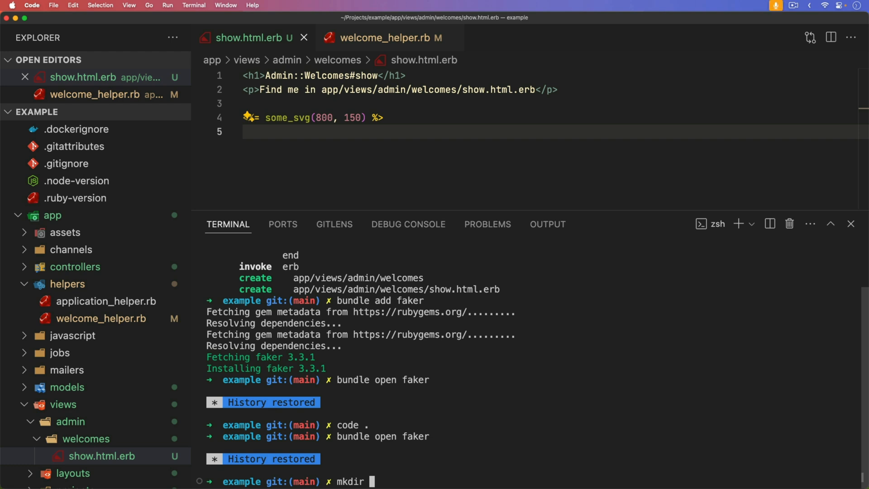
text(website)
text(to)
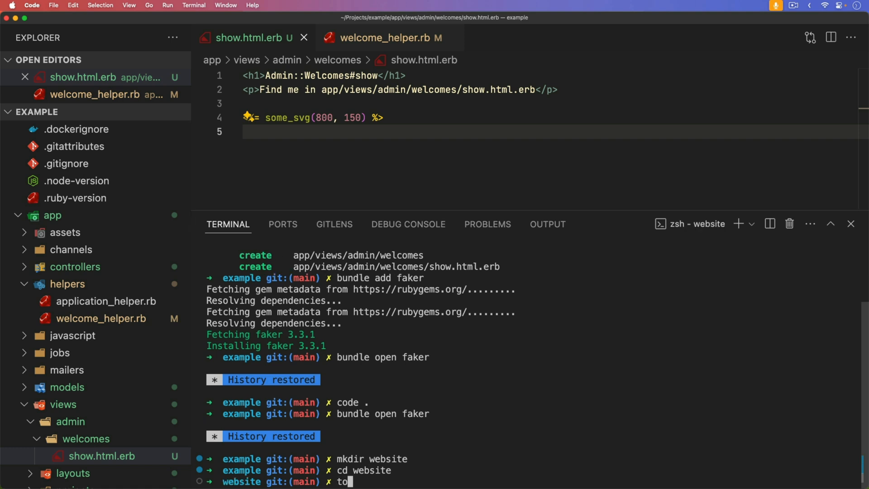
text(uch index.html)
text(<h1></h1>)
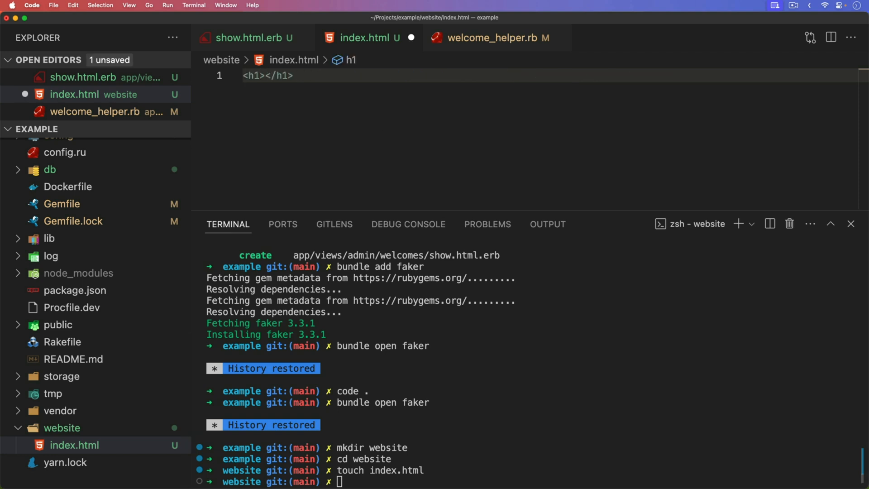
text(Website Index)
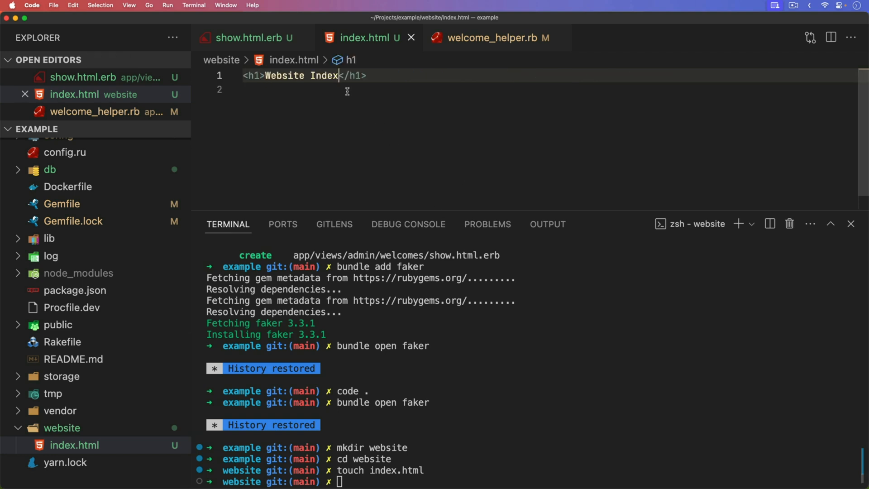
mouse_move(590, 354)
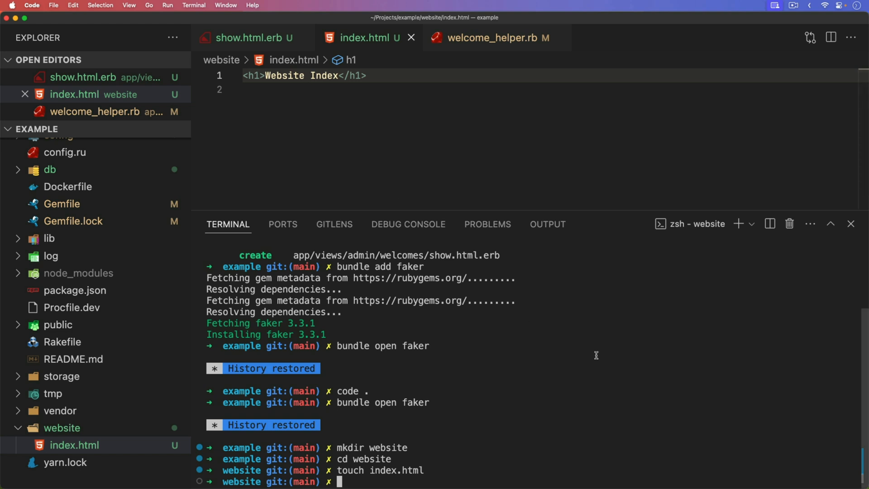
- Serve the website folder with ruby -run -ehttpd on port 3000, then begin typing code ~/.zshrc
text(r)
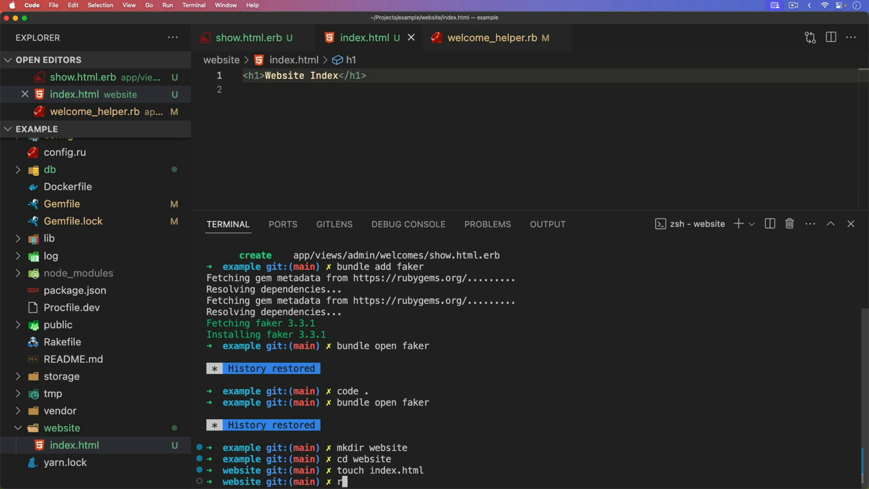
text(uby -run -ehtt)
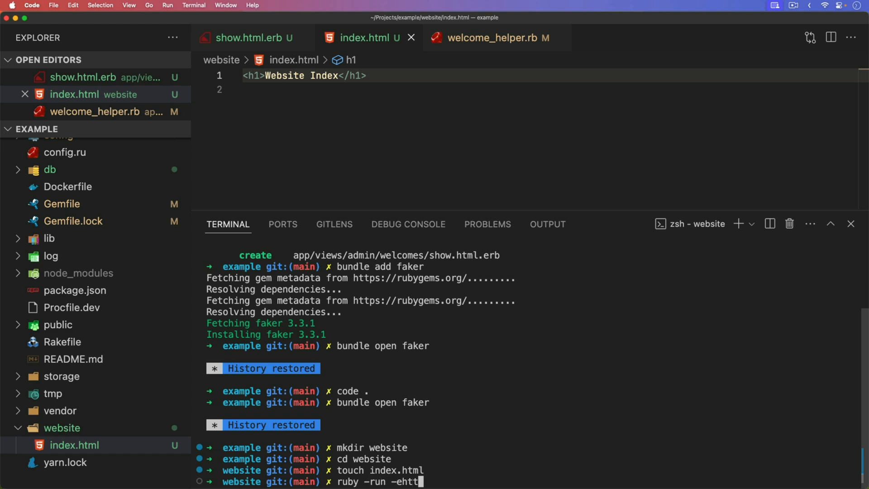
text(pd)
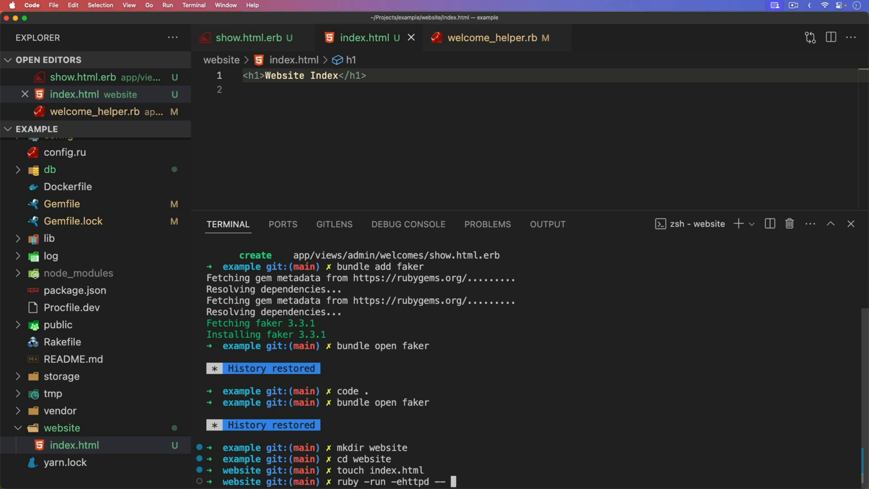
text(--pos)
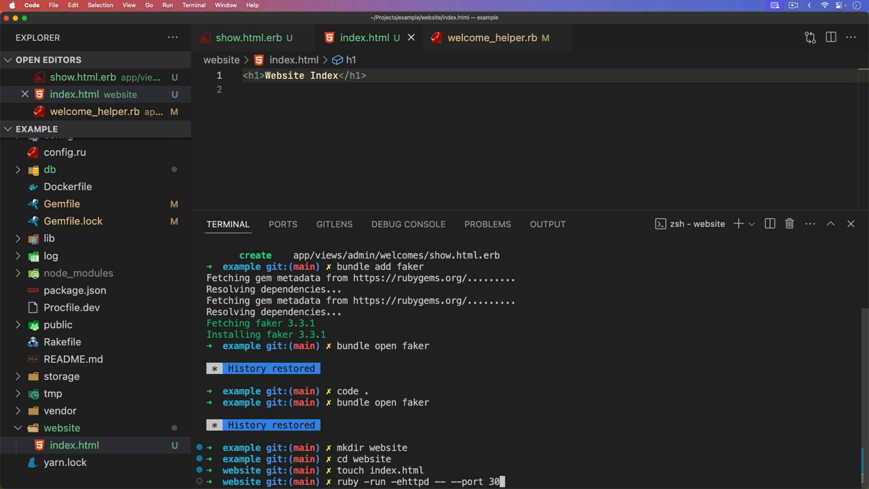
text(00)
key(Enter)
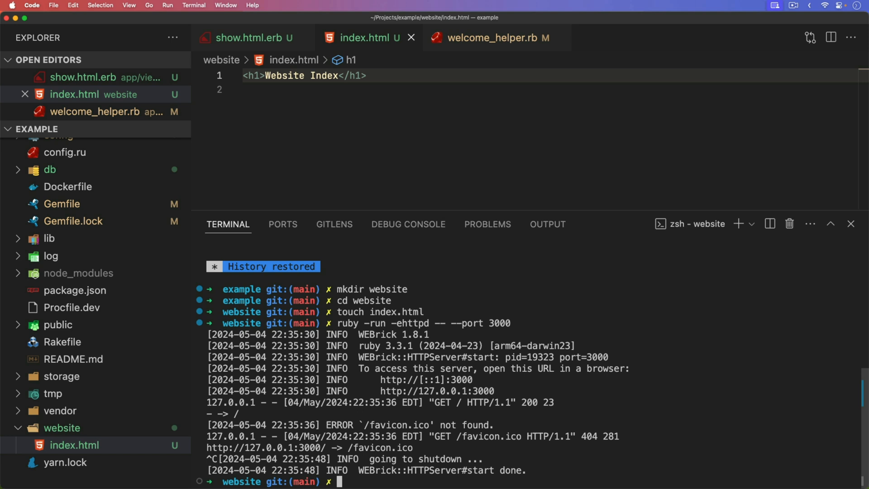
text(code ~)
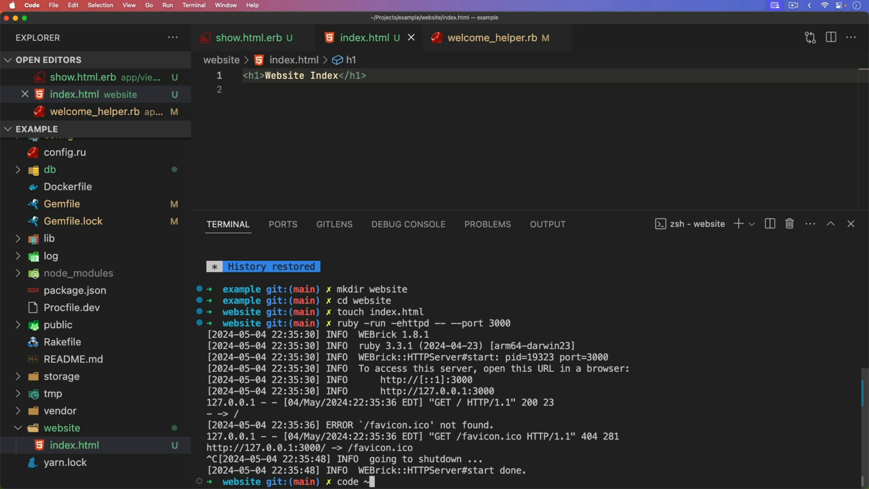
- Open ~/.zshrc in the editor with code ~/.zshrc
text(/.zsh)
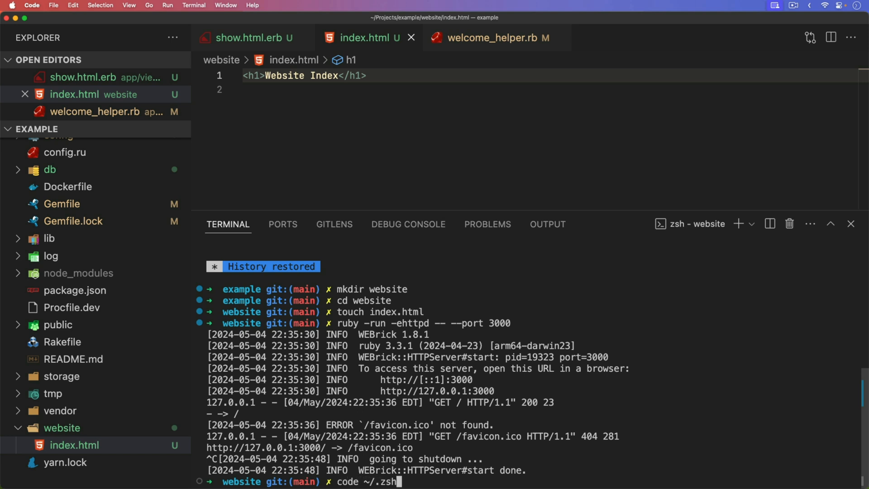
text(rc)
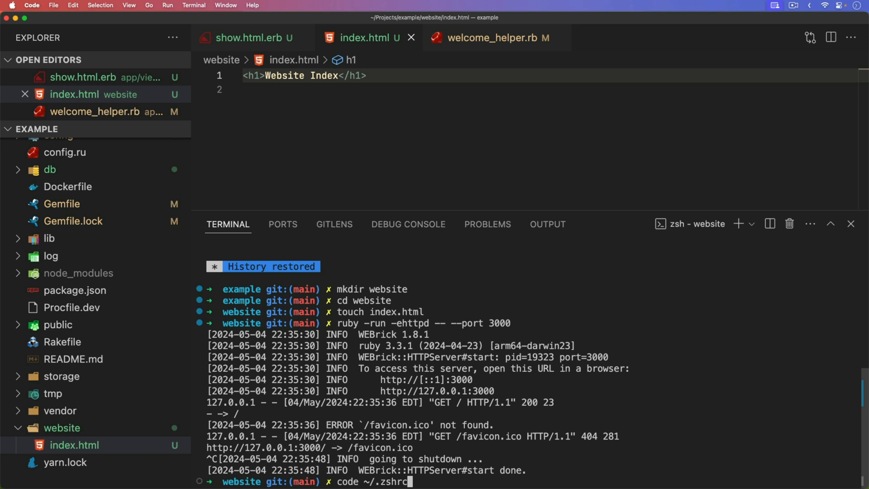
key(Enter)
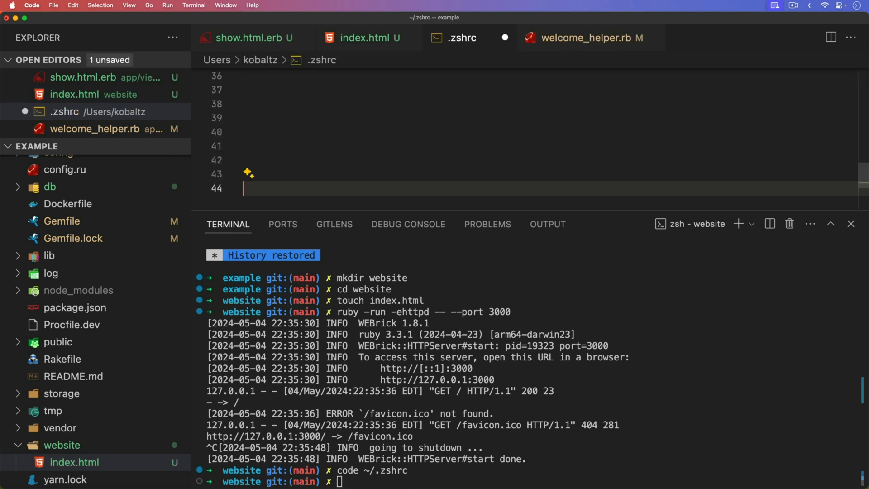
- Add a serve () function running ruby -run -ehttpd -- --port $1
text(serve () {})
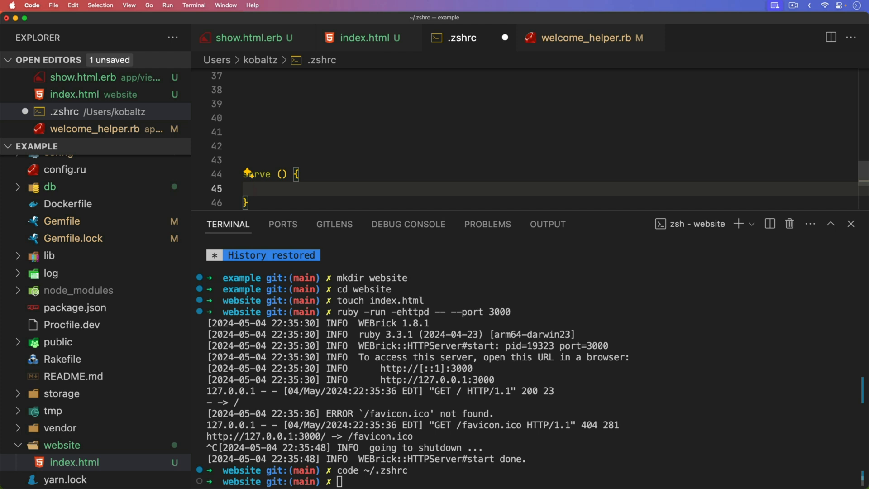
text(ruby -)
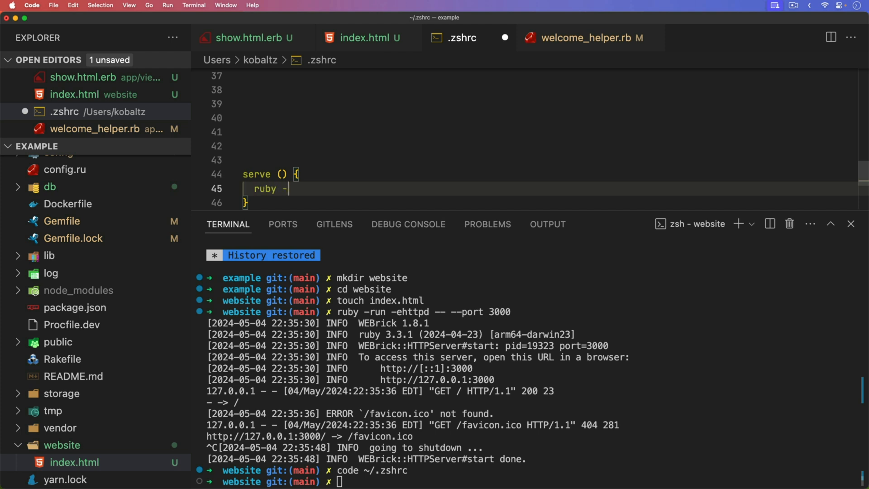
text(run -e)
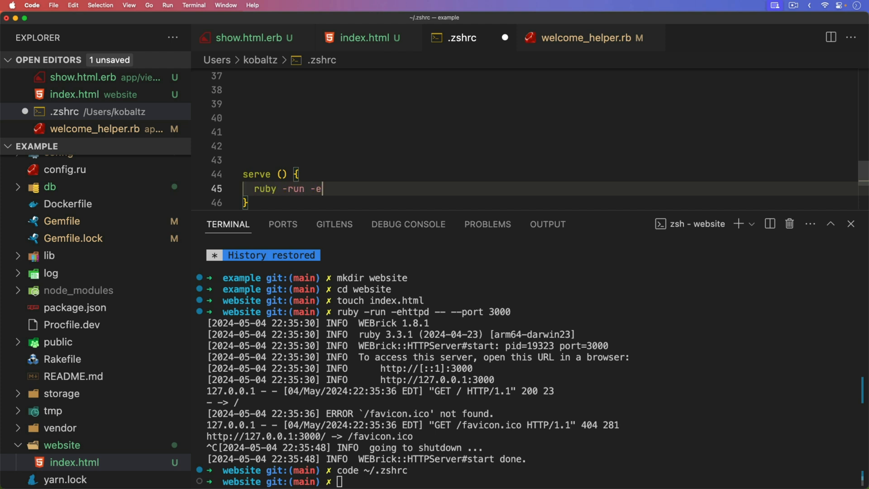
text(httpd)
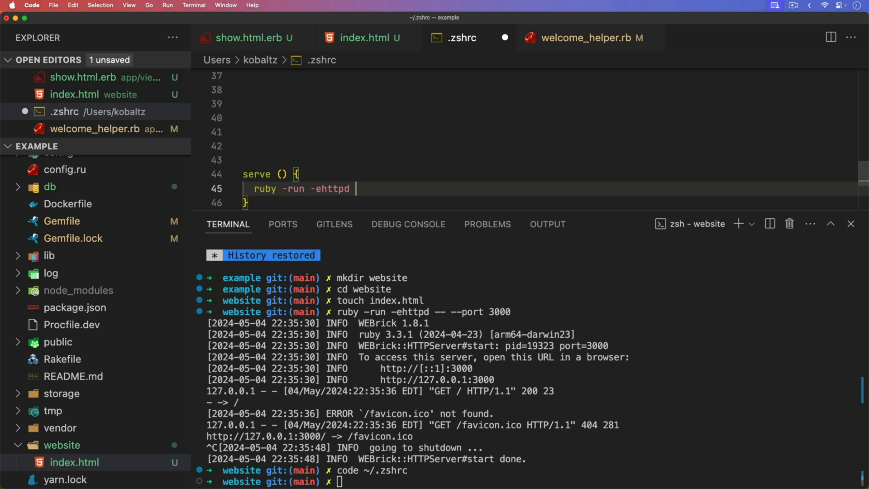
text(-- -port)
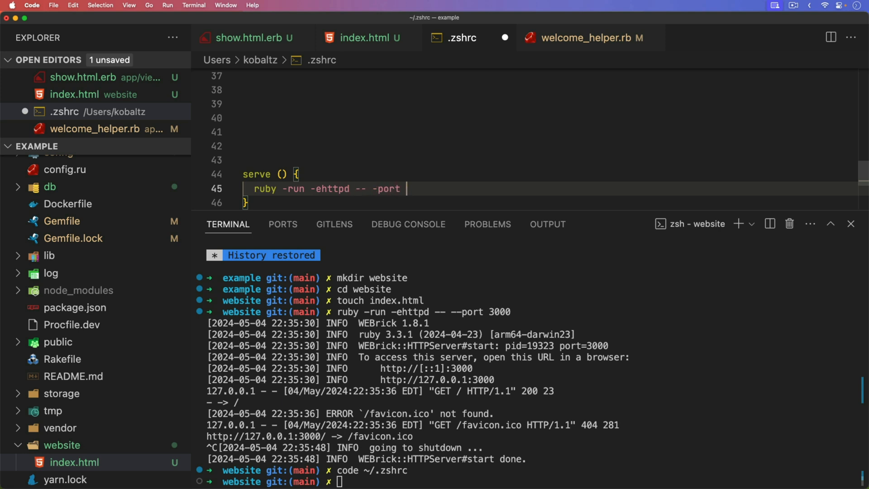
text($1)
click(528, 481)
text(serve 3000)
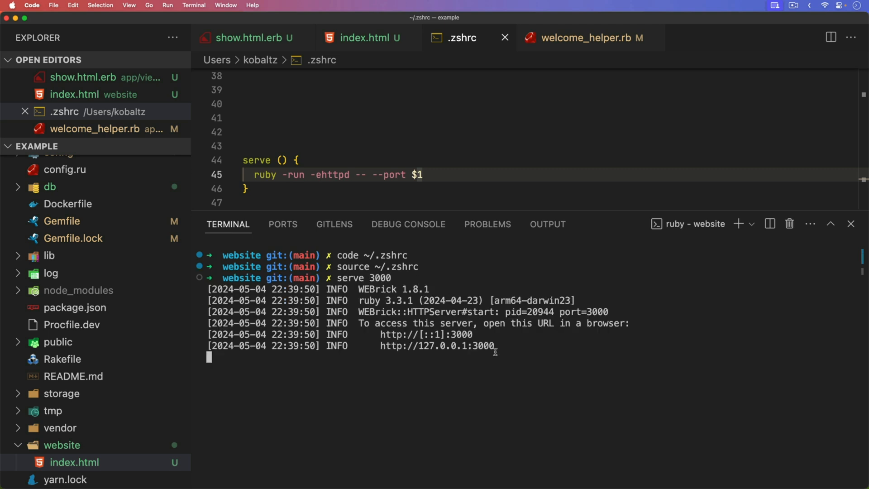
mouse_move(339, 207)
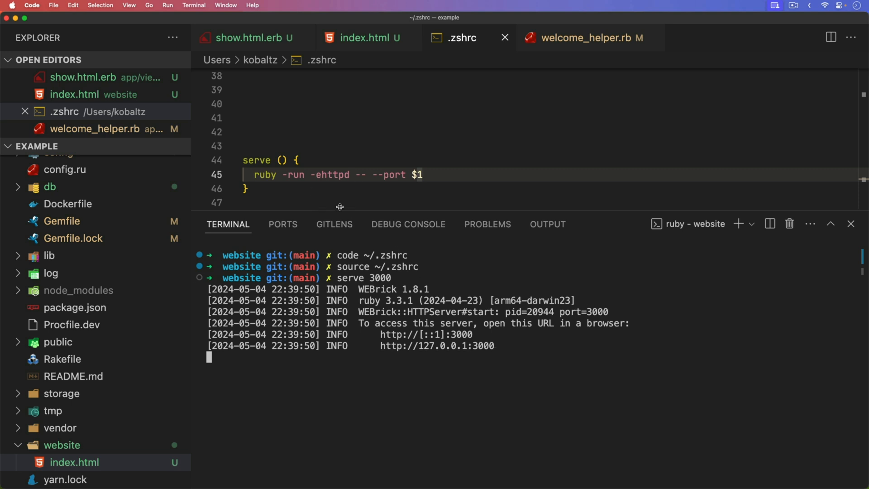